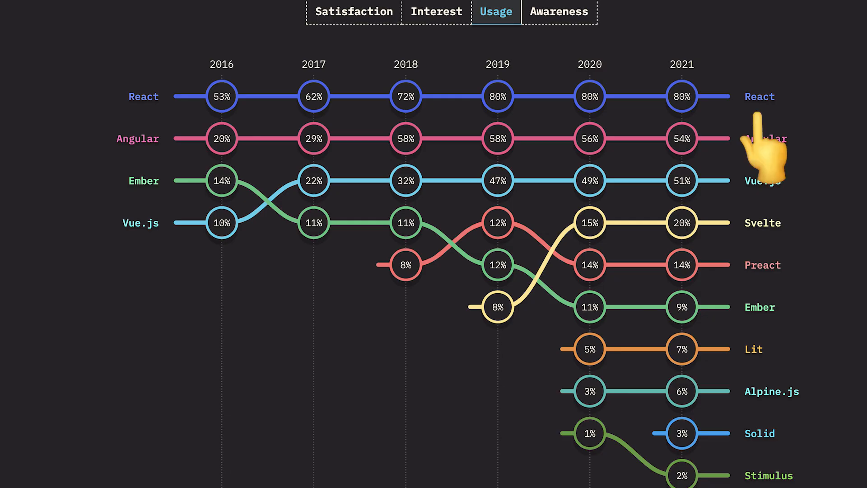
mouse_move(757, 149)
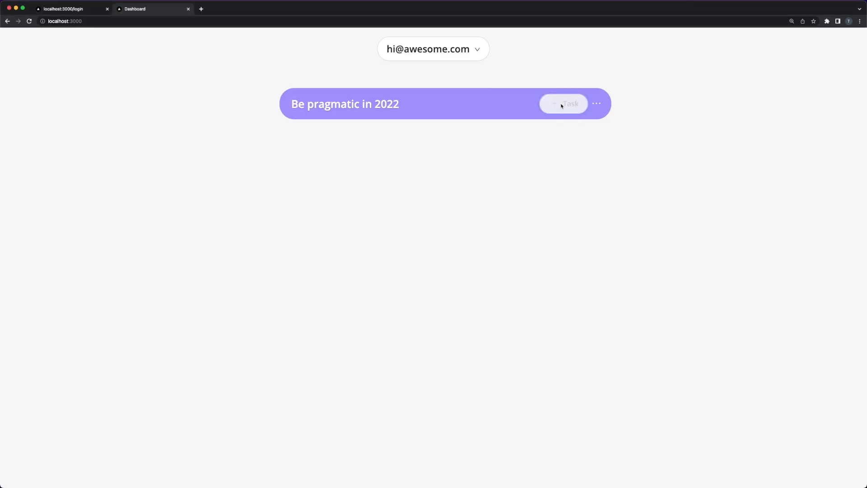
Step: Add a 'Learn supabase' task with a Supabase banner image attached via the upload icon
type("Learn supab")
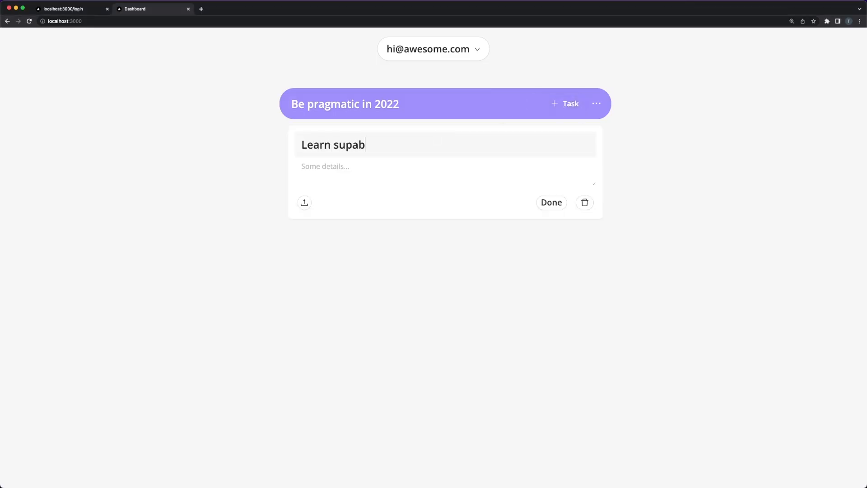
left_click(564, 104)
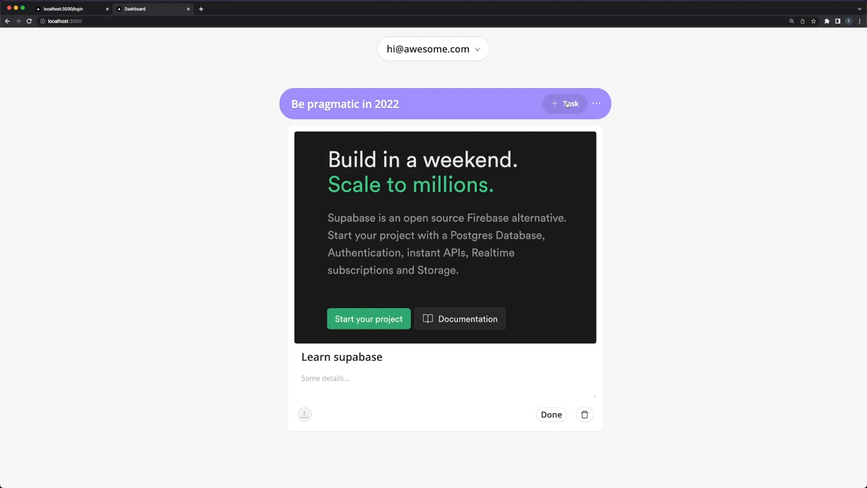
left_click(564, 103)
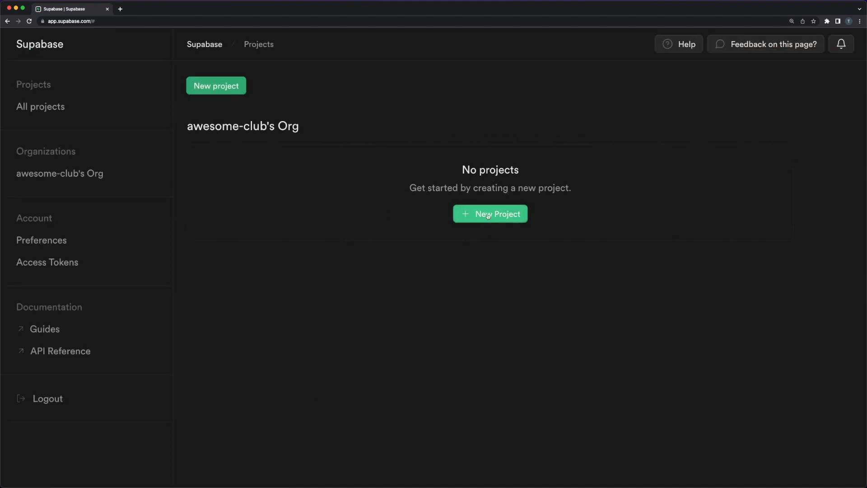
Step: Create the free Supabase project 'Awesome' in East US and select its authentication Site URL value
left_click(488, 214)
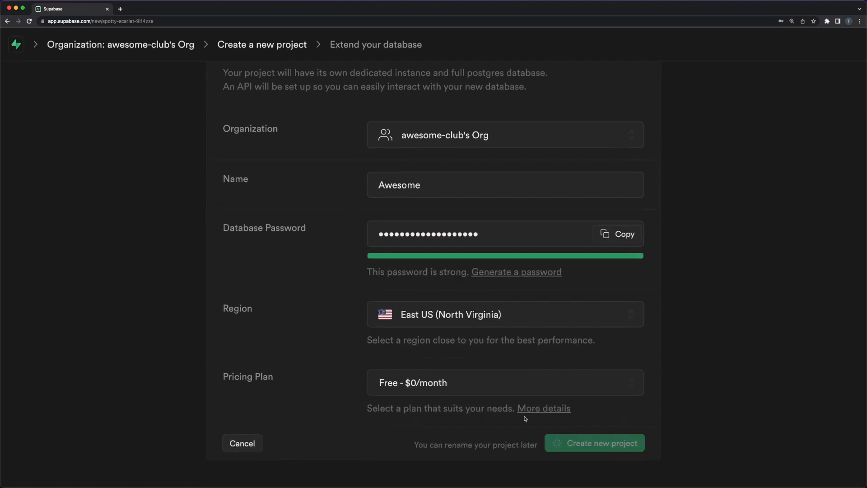
left_click(594, 442)
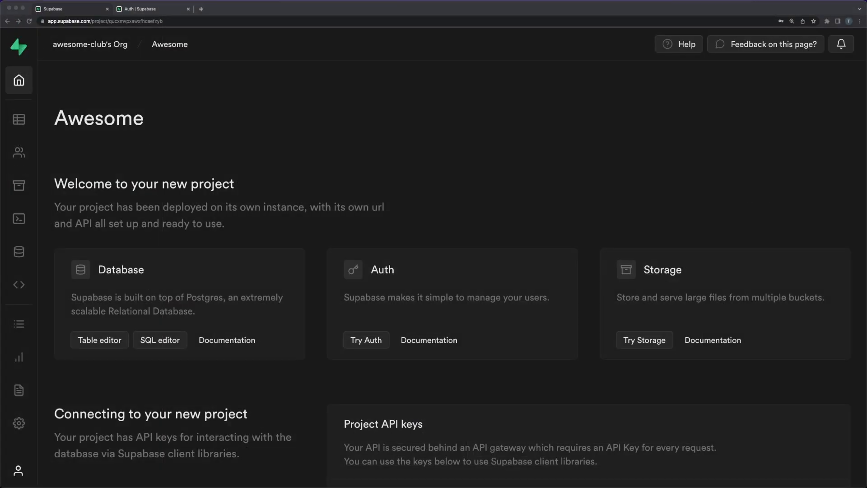
mouse_move(18, 153)
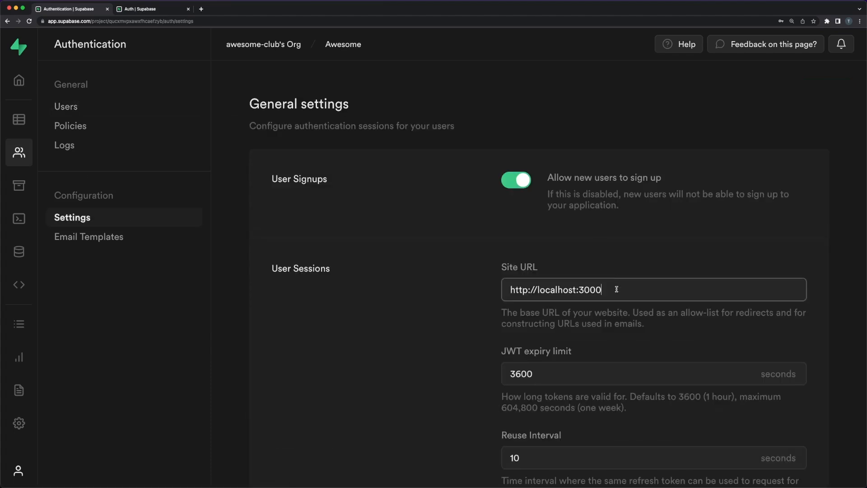
double_click(589, 289)
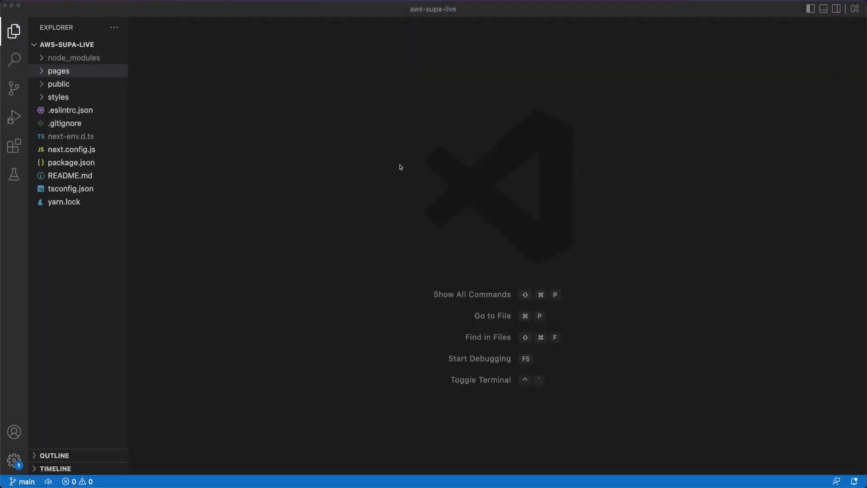
Step: Create a new login.tsx file inside the pages folder
left_click(59, 71)
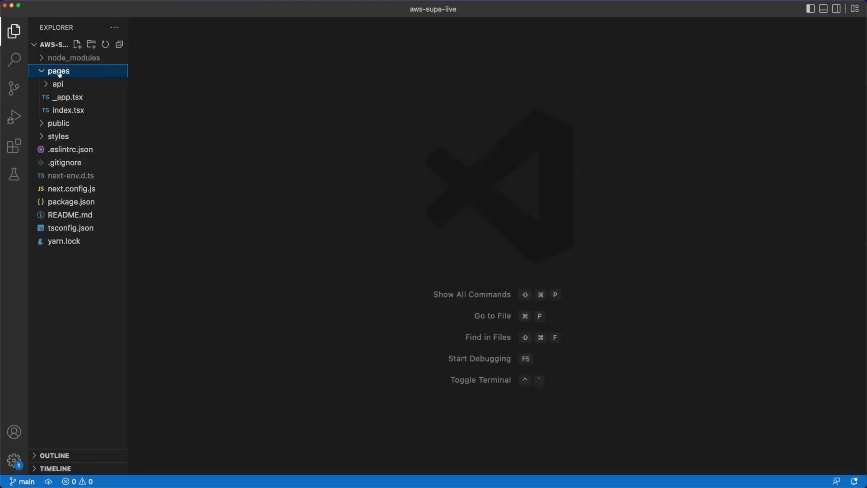
right_click(59, 71)
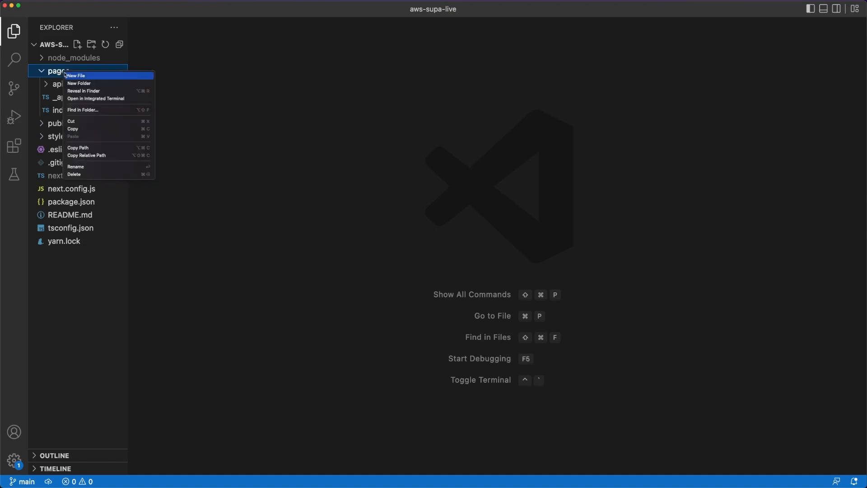
left_click(76, 75)
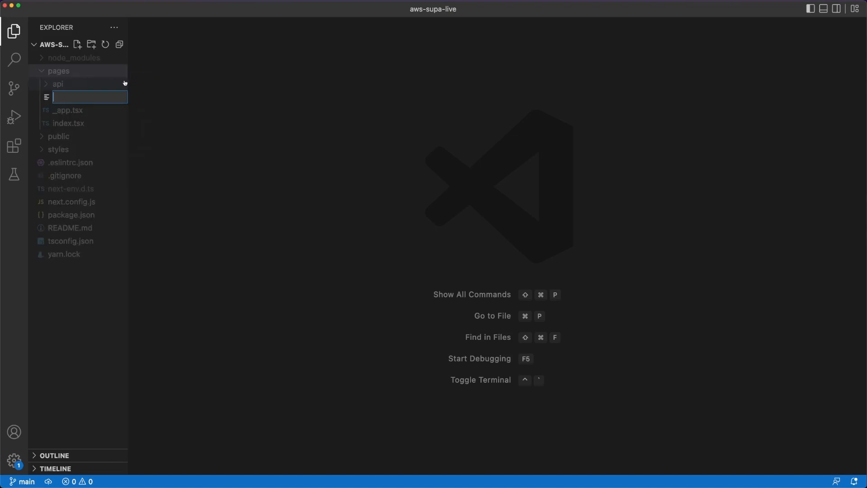
type("login.te")
type("const Login: NextPage")
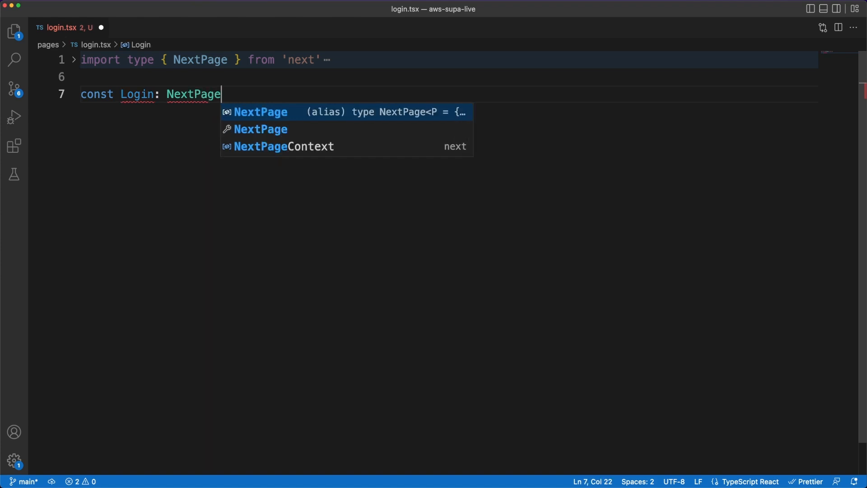
Step: Write the Login component with email, message and loading state, a Supabase sign-in setting the message, and an email form
type("= () => {")
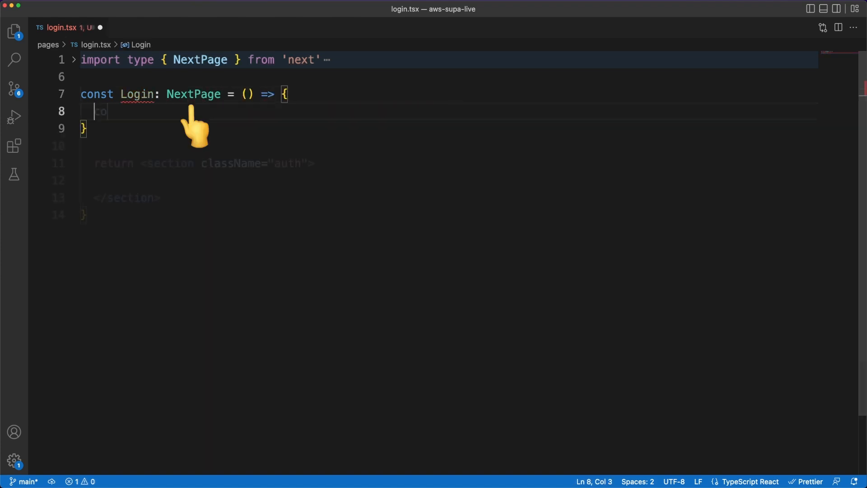
type("const [email, setEmail] = useState(\"\");")
left_click(448, 146)
type("const [loading, setLoading] = useState(")
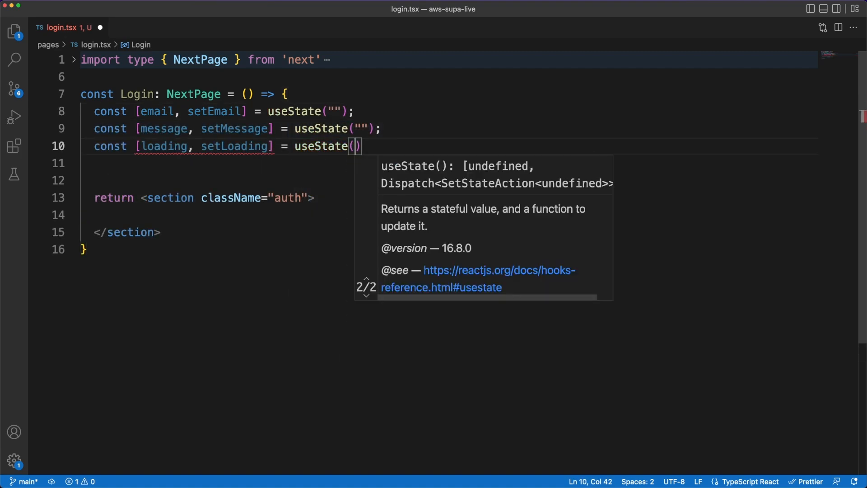
type("false")
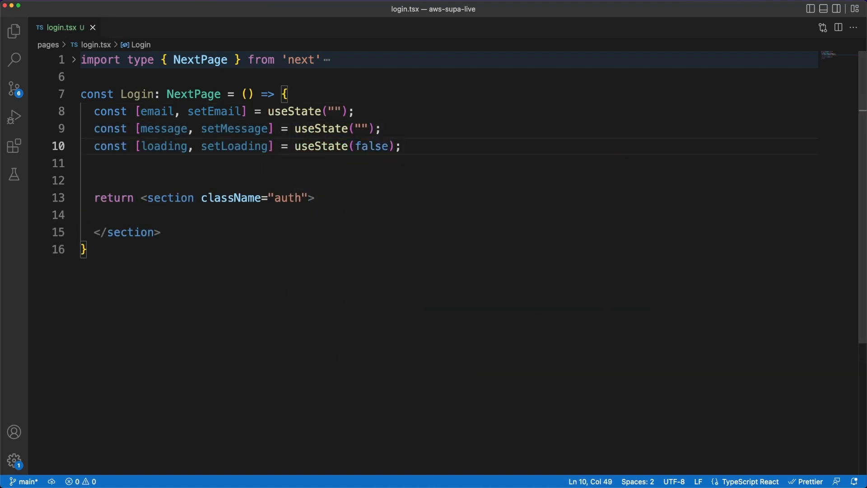
left_click(130, 215)
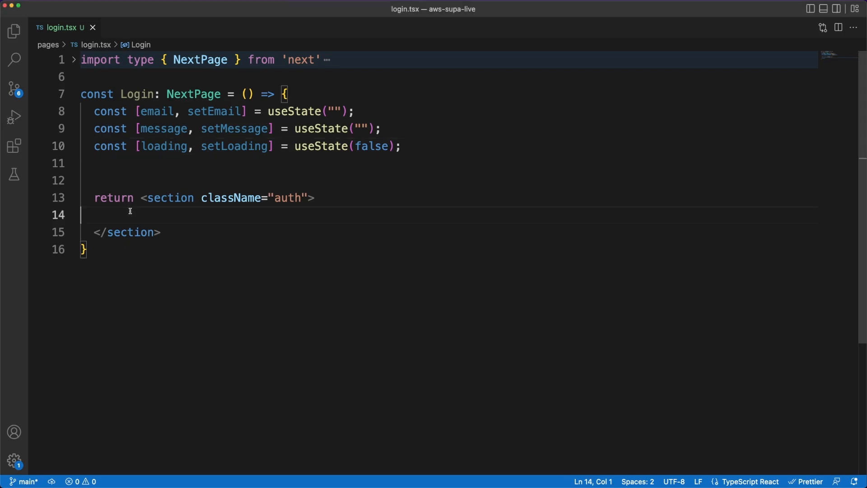
type("<div className=\"npt\">")
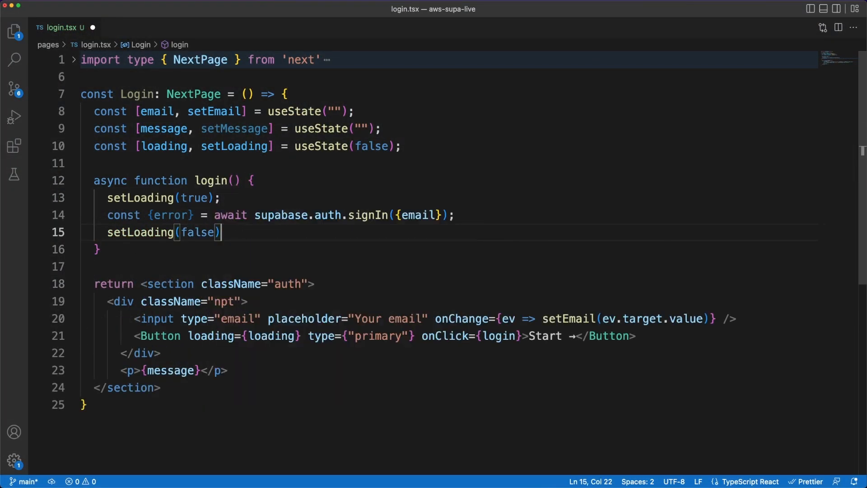
type("setMessage(error ? \"Woops...\" : \"Check your email\")")
type("impo")
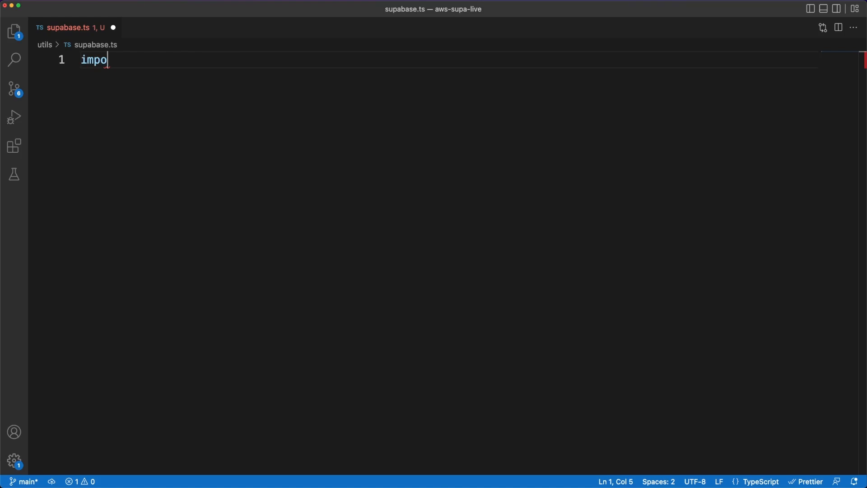
Step: In utils/supabase.ts import createClient and export the Supabase client with URL and key
type("rt {}")
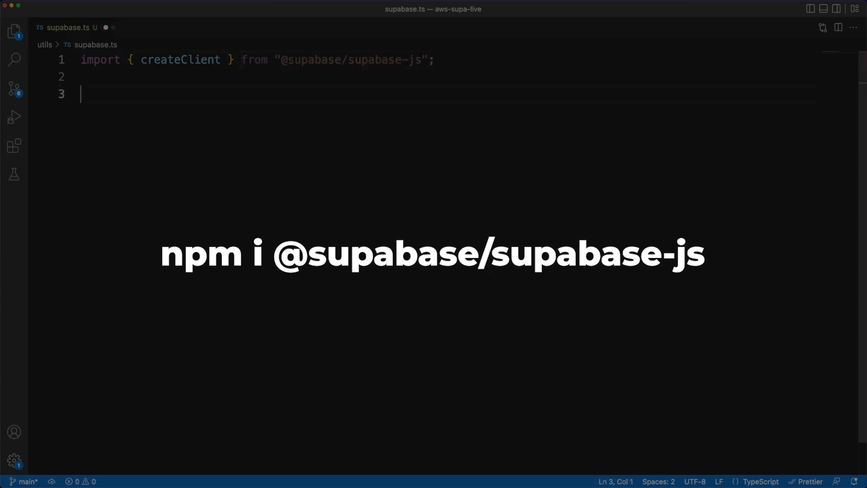
type("export const supabase = createClient(")
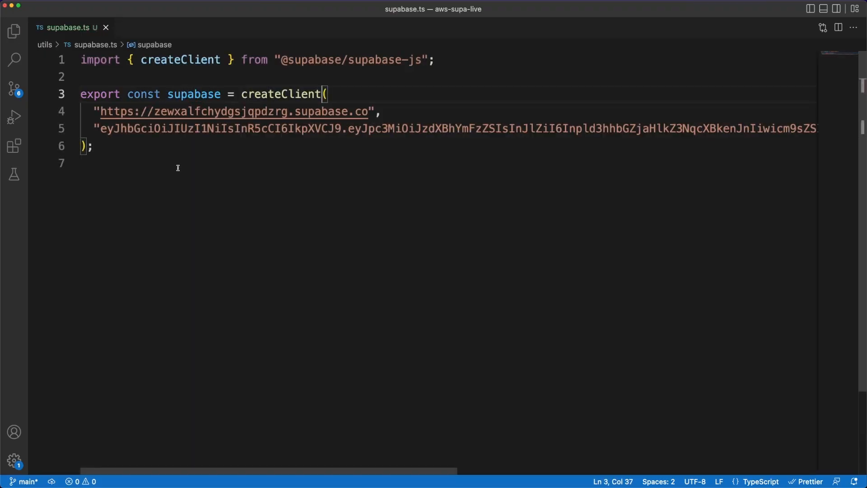
Step: In login.tsx add an effect reading supabase.auth.session() and pushing to '/' when a session exists
left_click(83, 164)
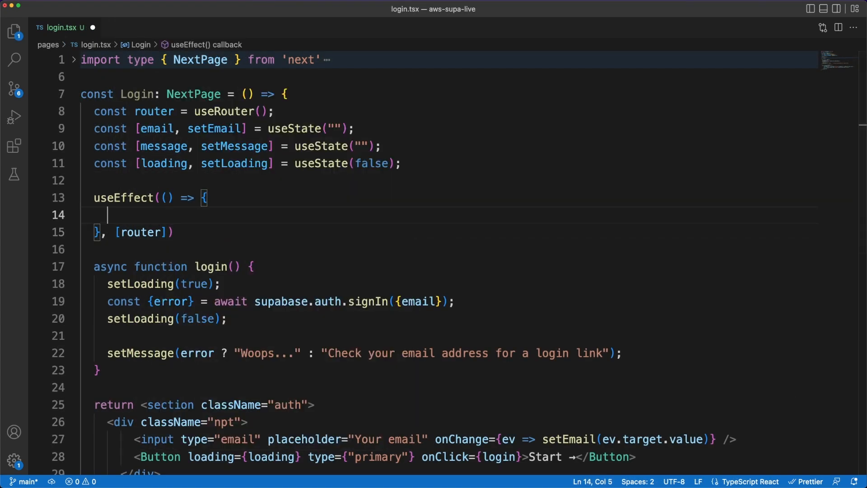
type("const session = supabase")
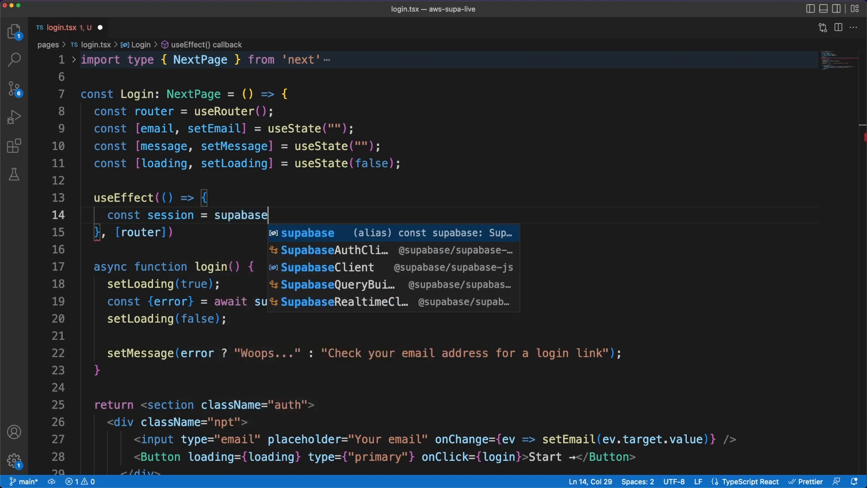
type(".auth.session();")
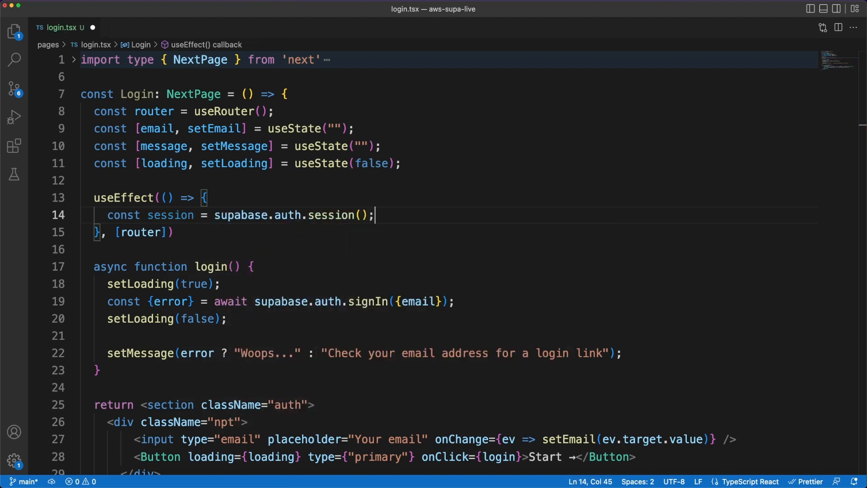
type("if (session && session.user")
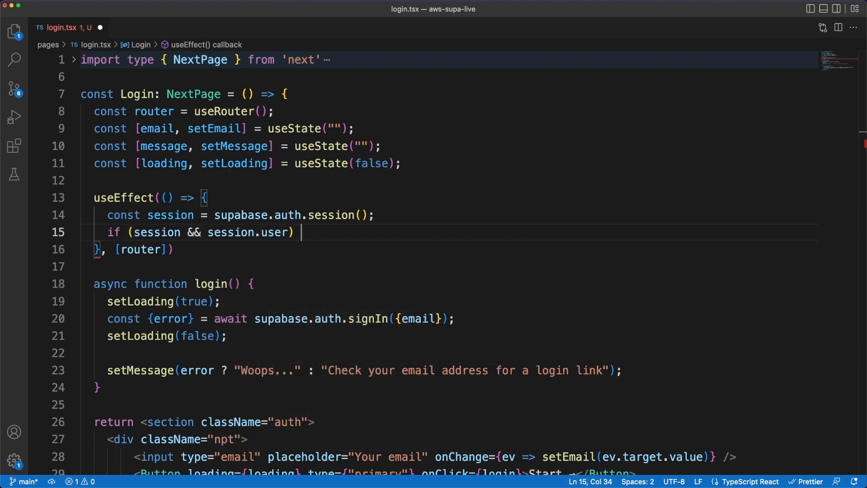
type("router.push(\"/\")")
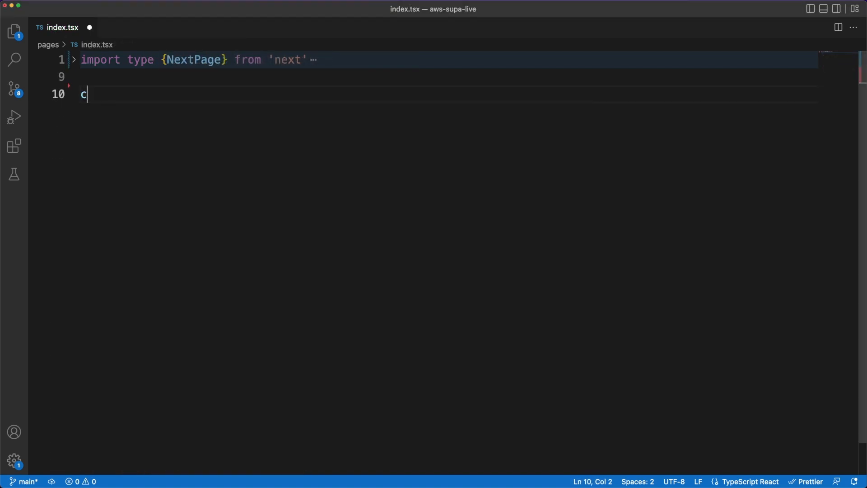
Step: In the Home page effect, redirect with router.push("/login") and return early when there is no session or user
type("onst Home: NextPage = () => {")
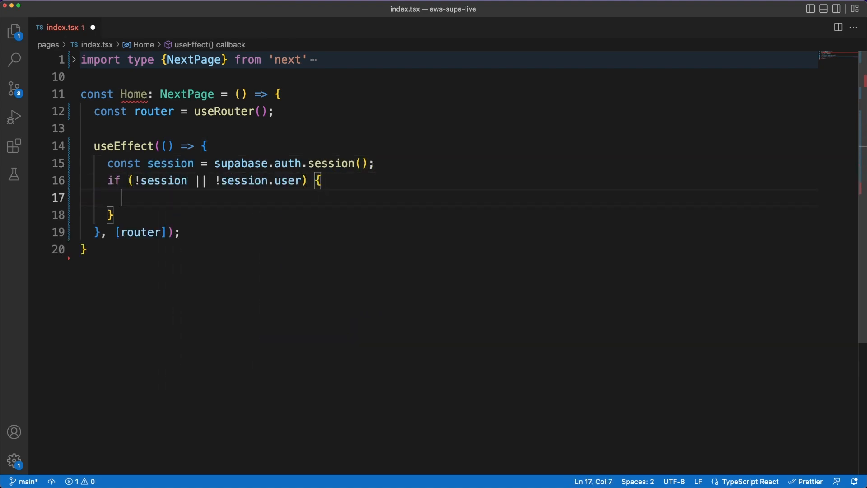
type("router.push(\"\")")
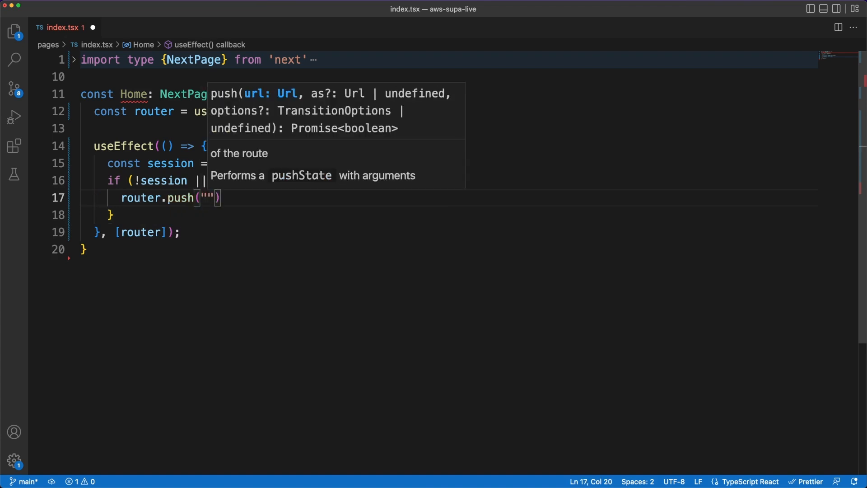
type("/login")
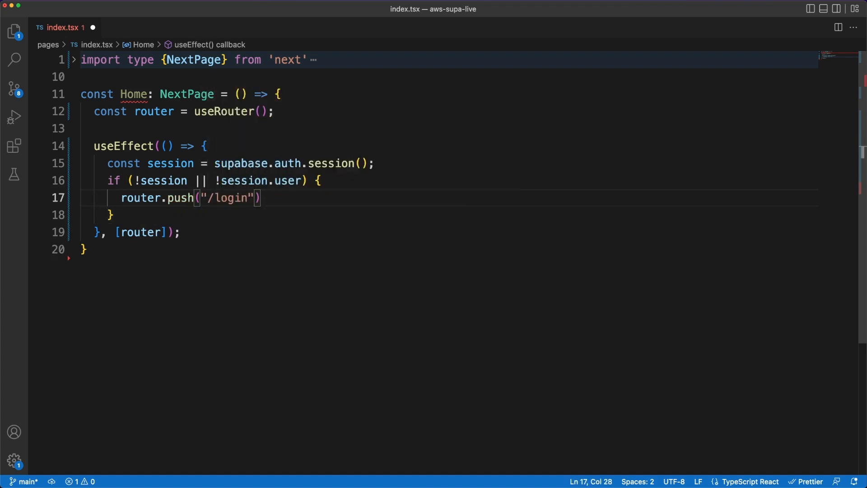
type("return;")
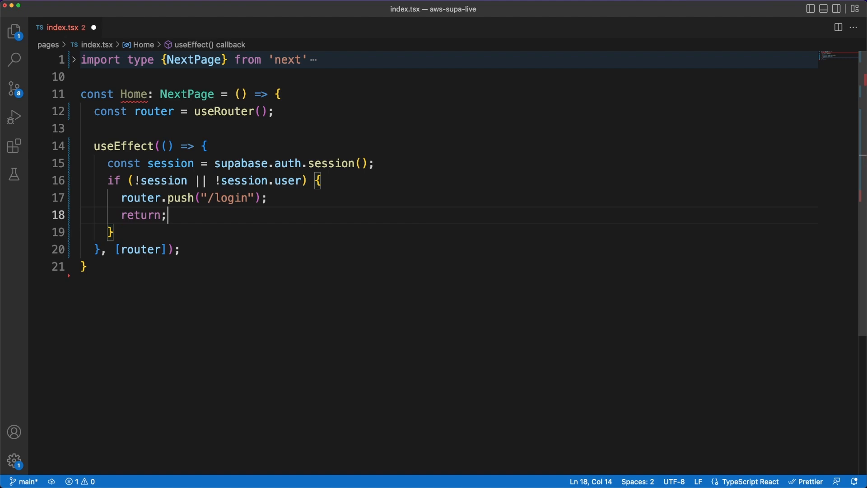
key("enter")
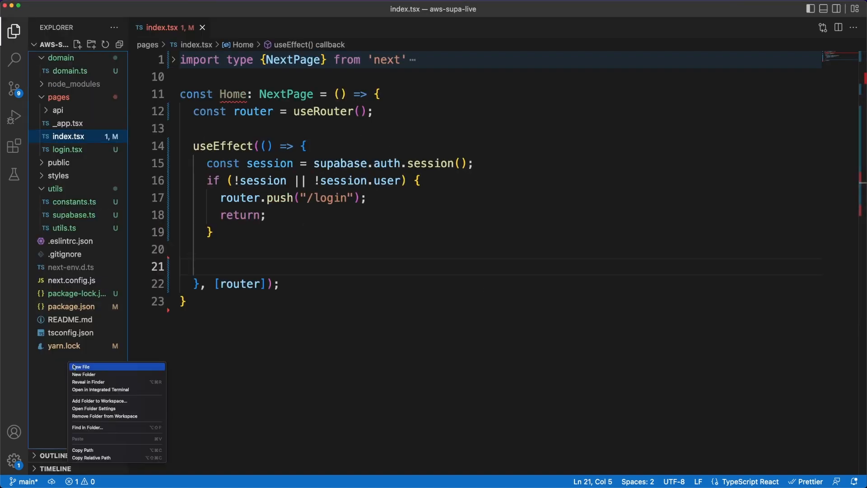
Step: Create atoms.ts importing atom and exporting a memberState atom with a key and empty id/email defaults
left_click(81, 367)
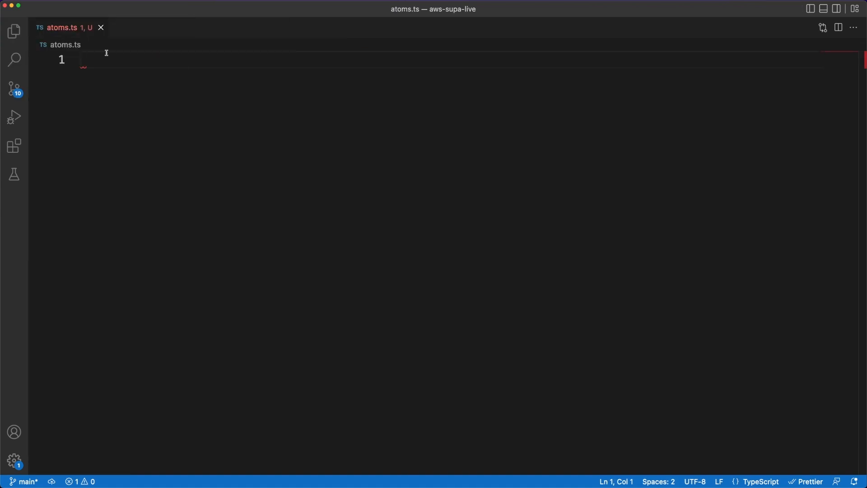
type("import { atom } from \"recoil\";")
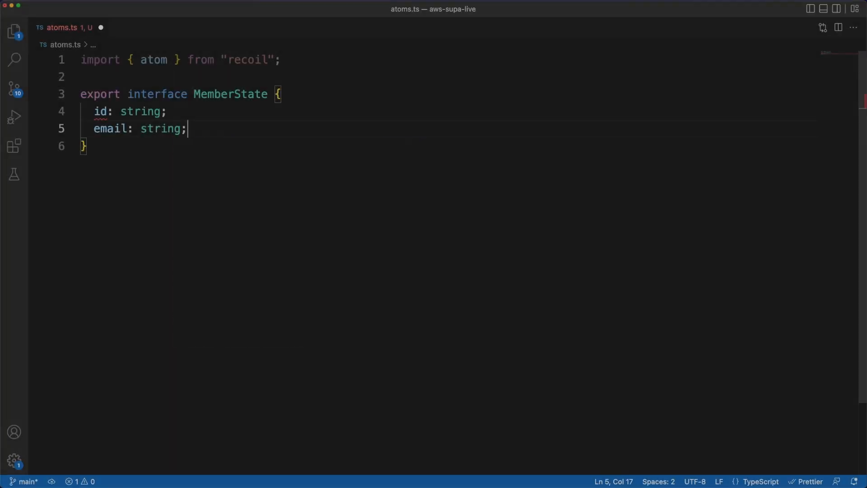
type("export const m")
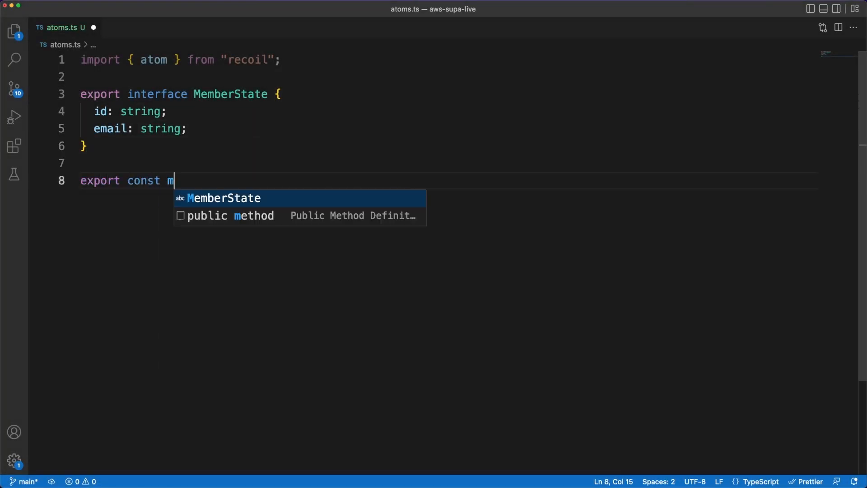
type("emberState = atom")
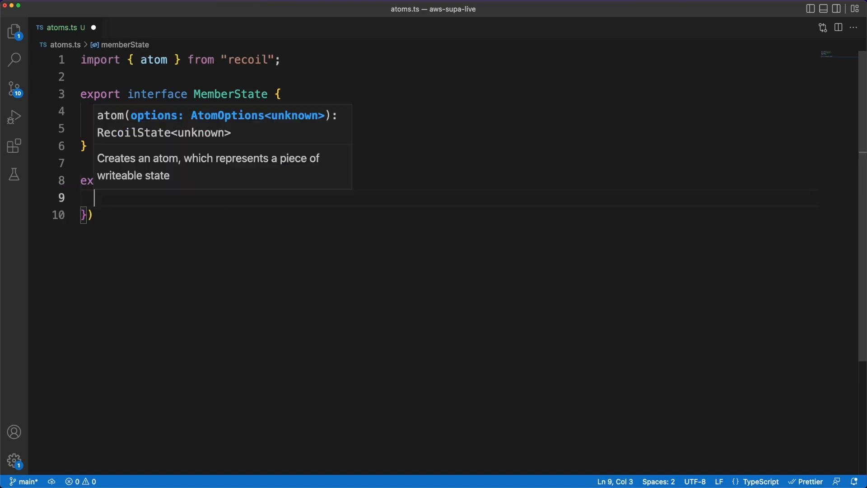
type("key: \"membe")
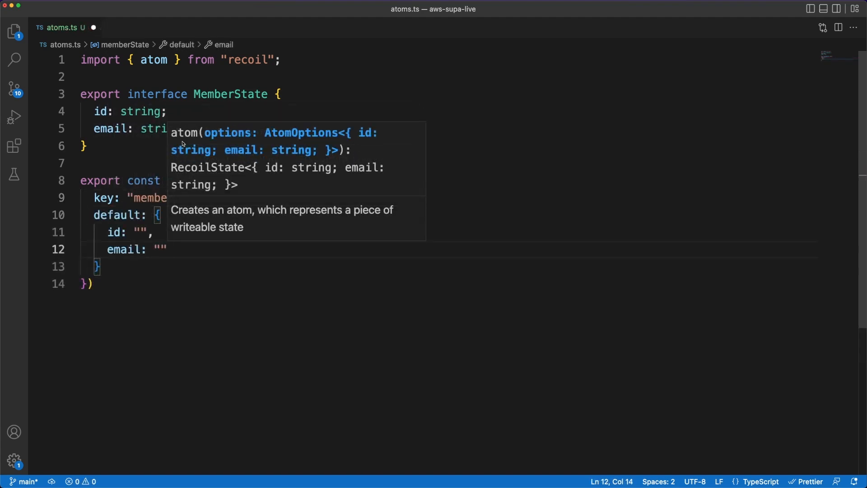
mouse_move(665, 391)
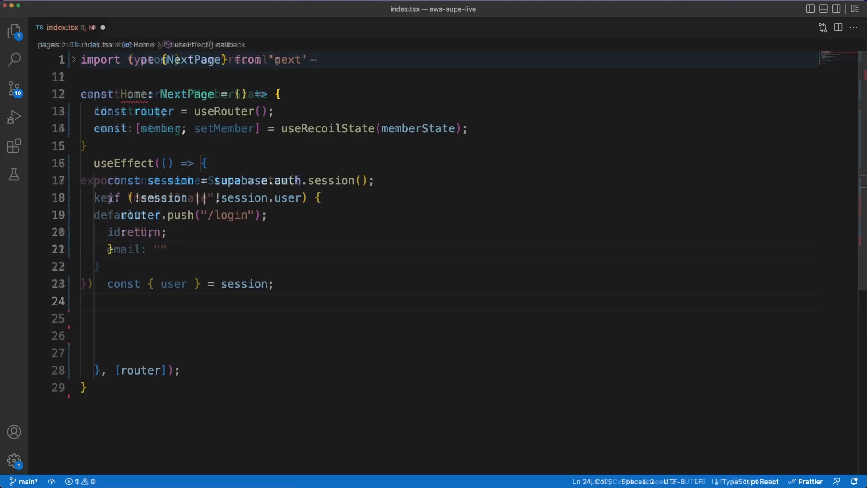
type("i")
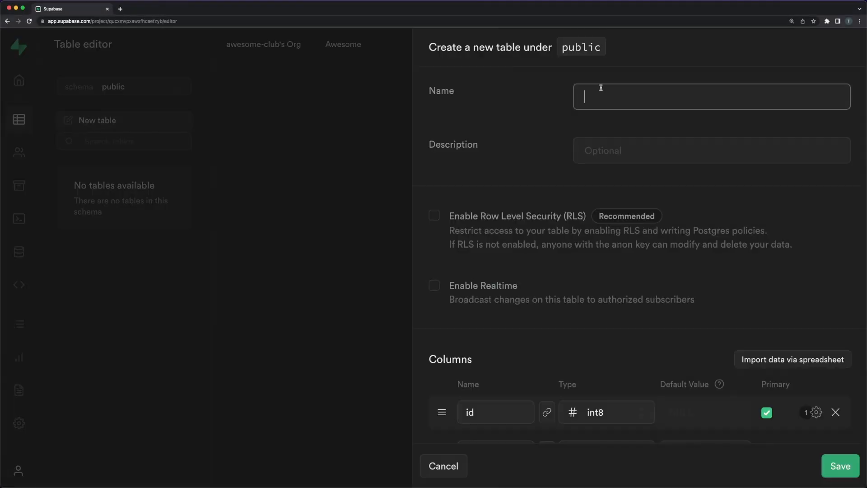
Step: Name the table 'project', enable RLS, give color a varchar type alongside name and author_id, and save it
type("project")
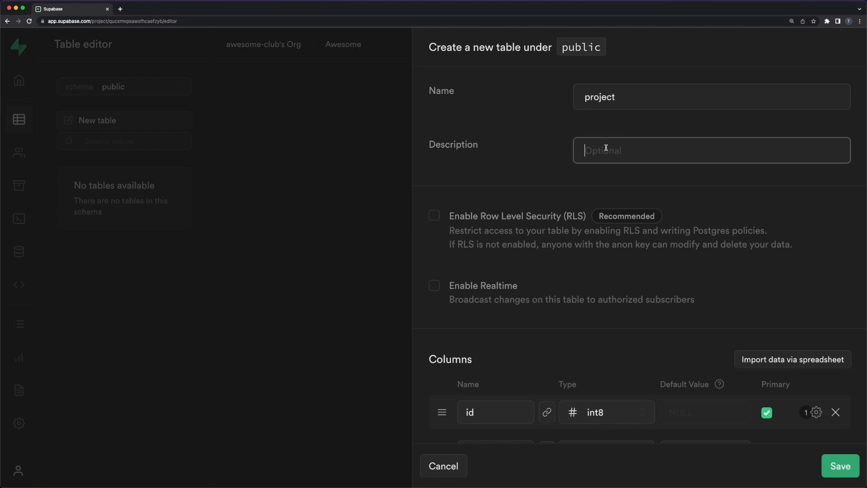
left_click(434, 215)
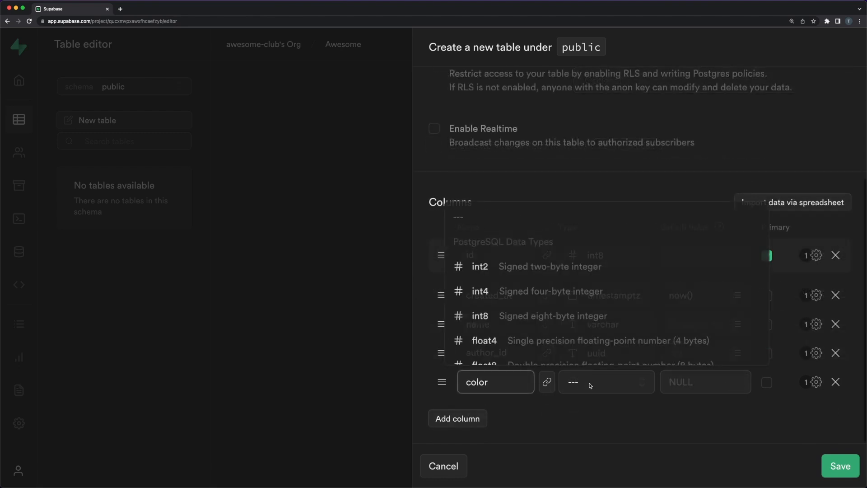
left_click(603, 381)
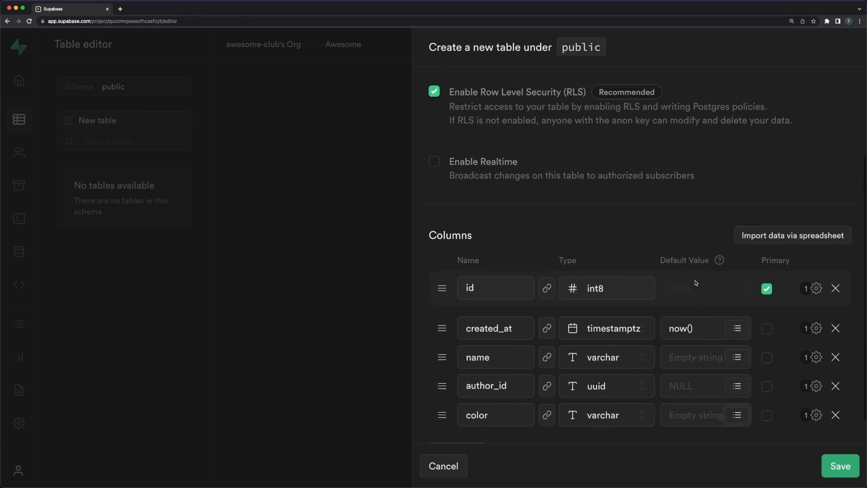
left_click(839, 465)
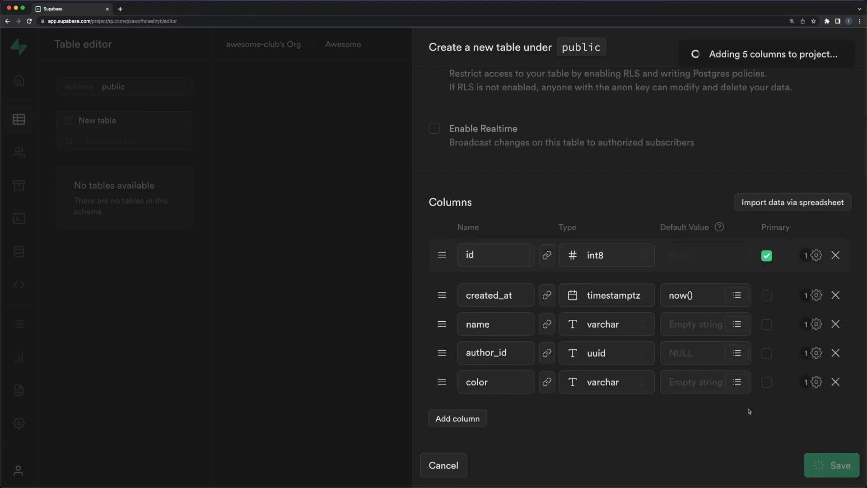
left_click(832, 464)
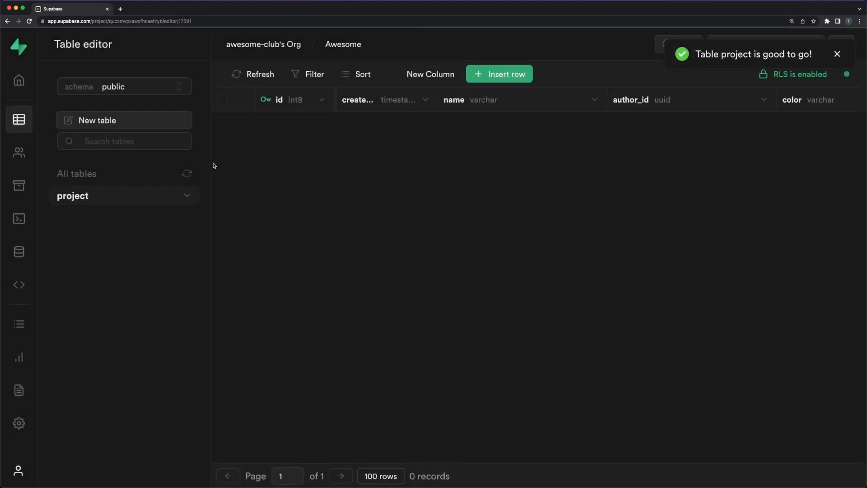
Step: Create the RLS-enabled 'task' table with description, preview and a project_id foreign key to project, and save it
left_click(97, 120)
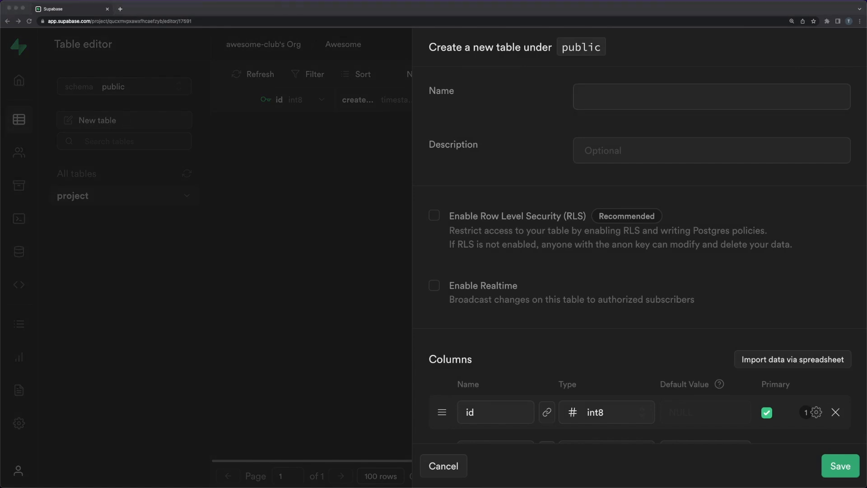
type("task")
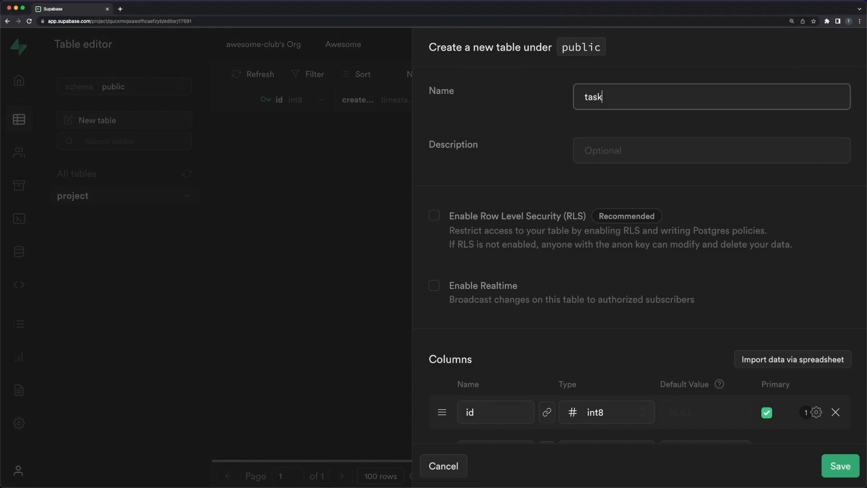
left_click(435, 145)
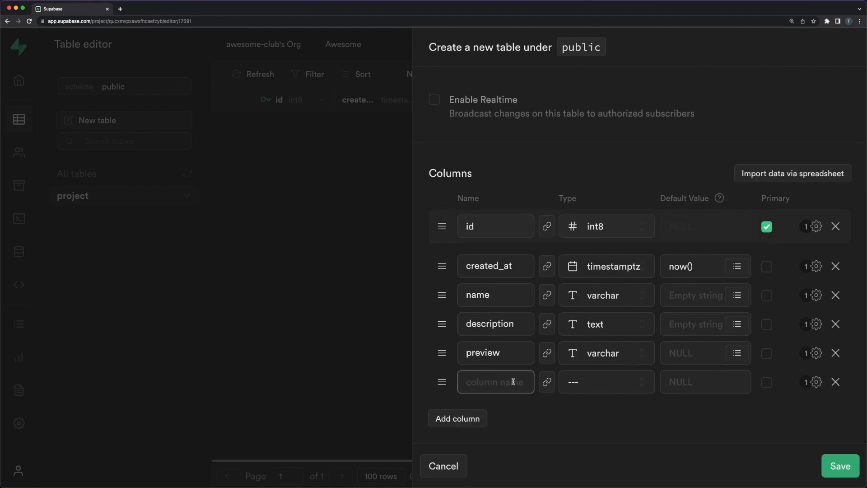
type("project_id")
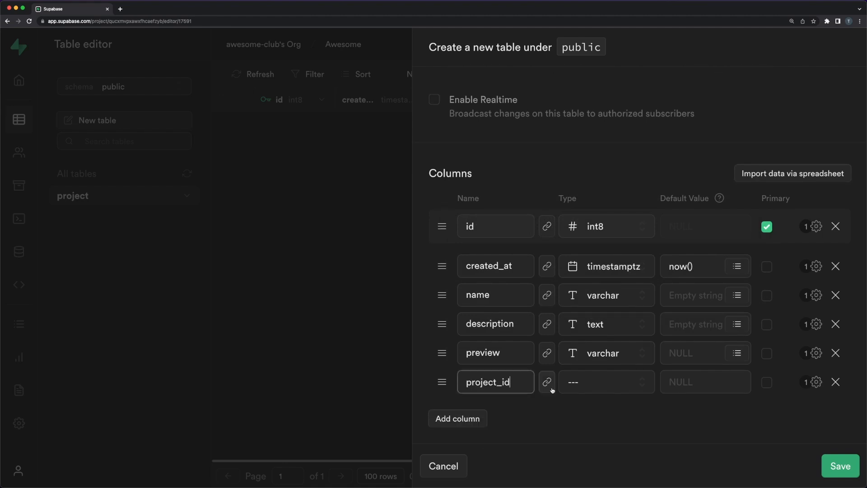
left_click(548, 382)
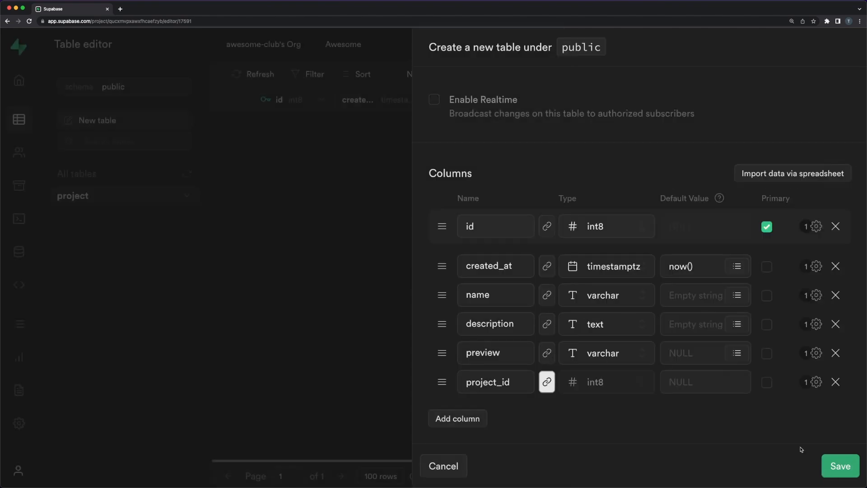
mouse_move(755, 406)
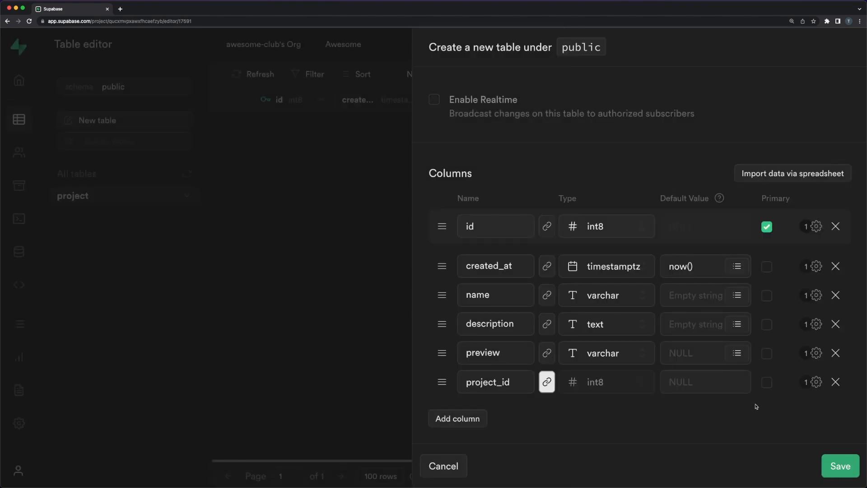
left_click(18, 152)
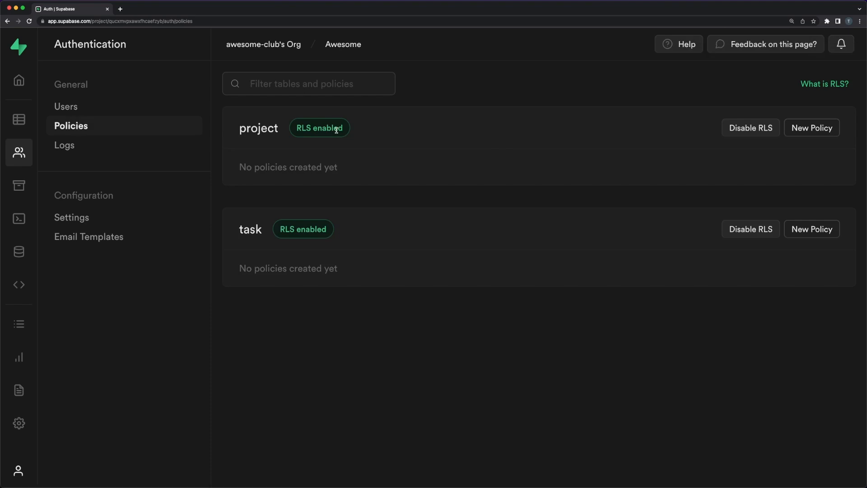
Step: Add a public.project policy from the delete-by-user-ID template, changing user_id to author_id for all operations
left_click(811, 128)
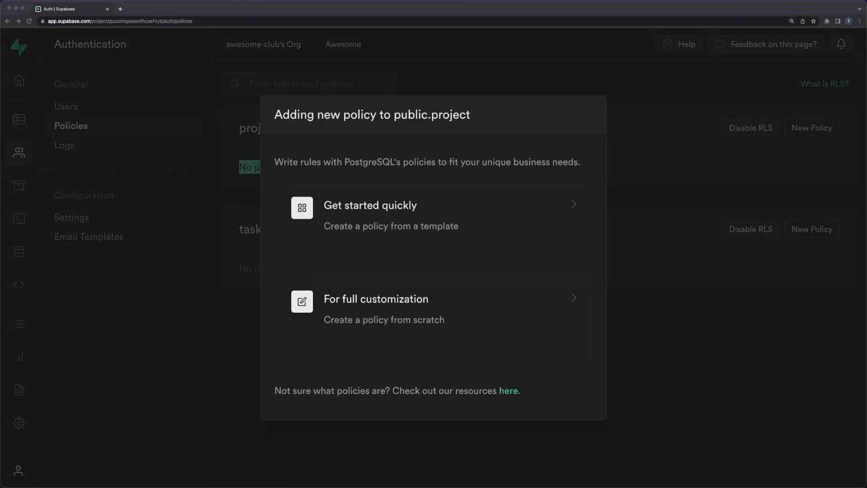
left_click(370, 214)
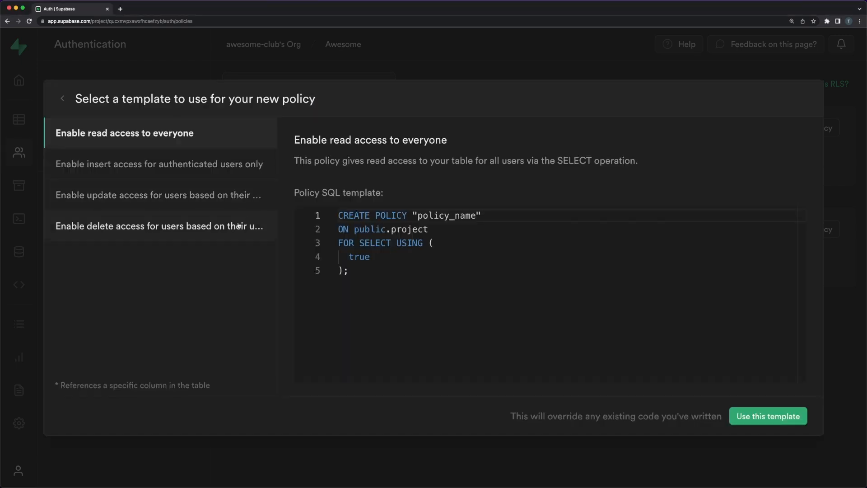
left_click(159, 225)
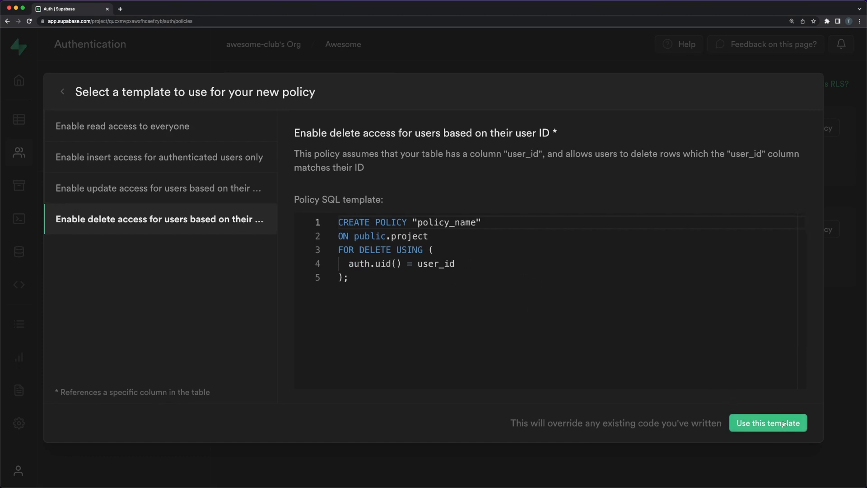
left_click(767, 423)
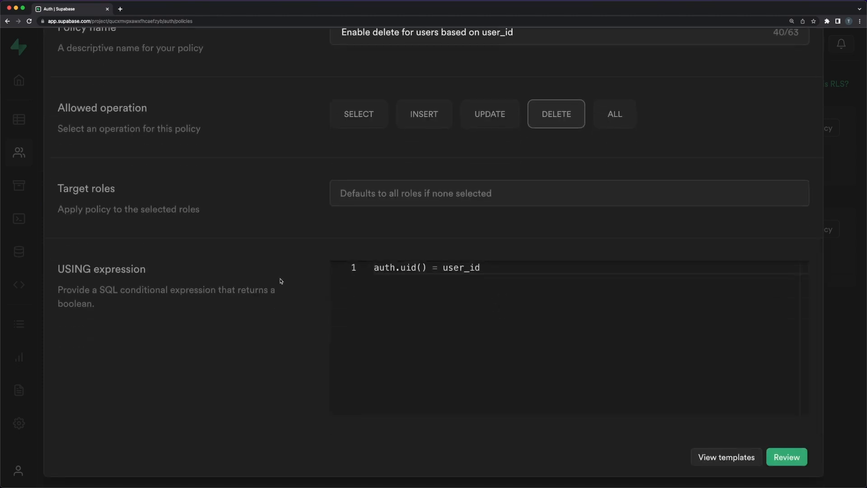
type("author")
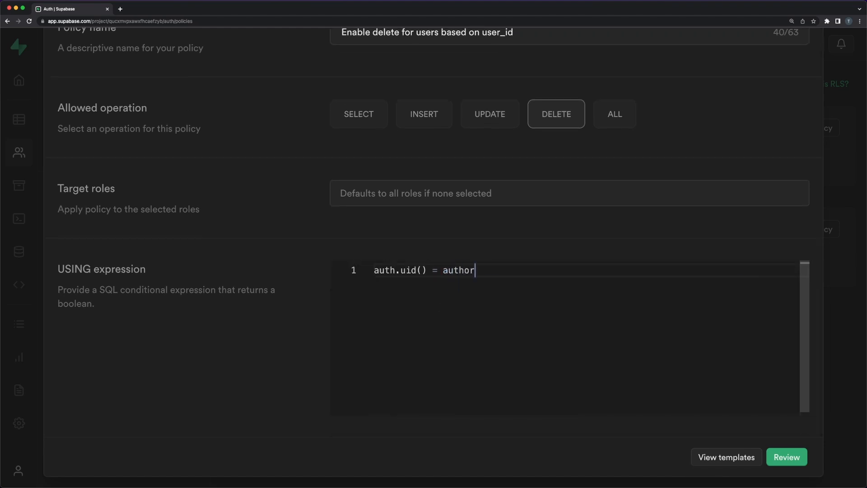
type("_id")
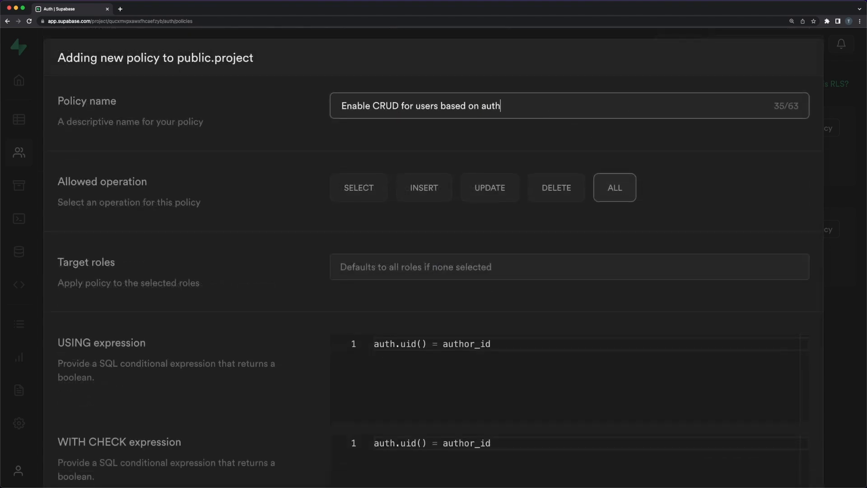
scroll("down", 3)
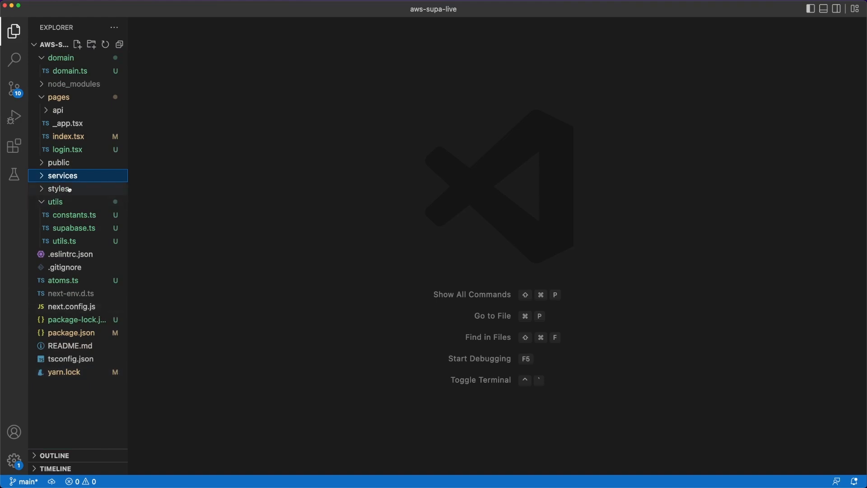
Step: In TaskService.ts define a TaskTable constant and createEmptyTask, updateTask and deleteTask functions using supabase.from(TaskTable)
type("Task() {")
type("return supabase")
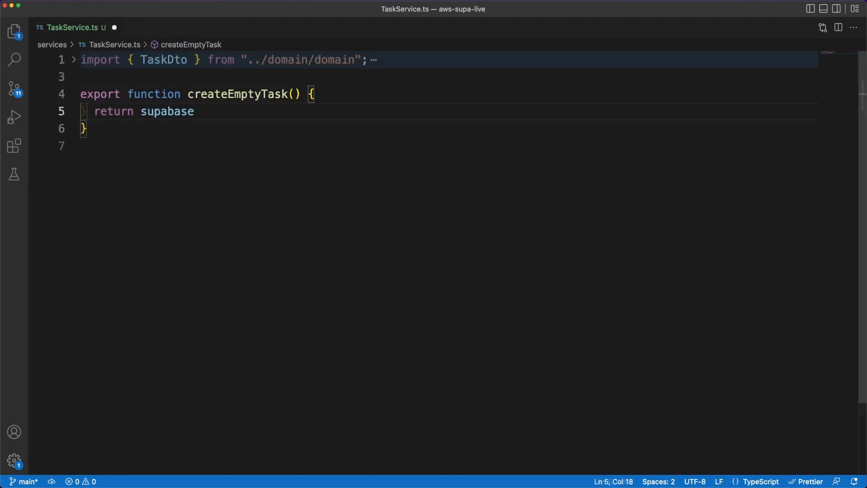
type(".from()")
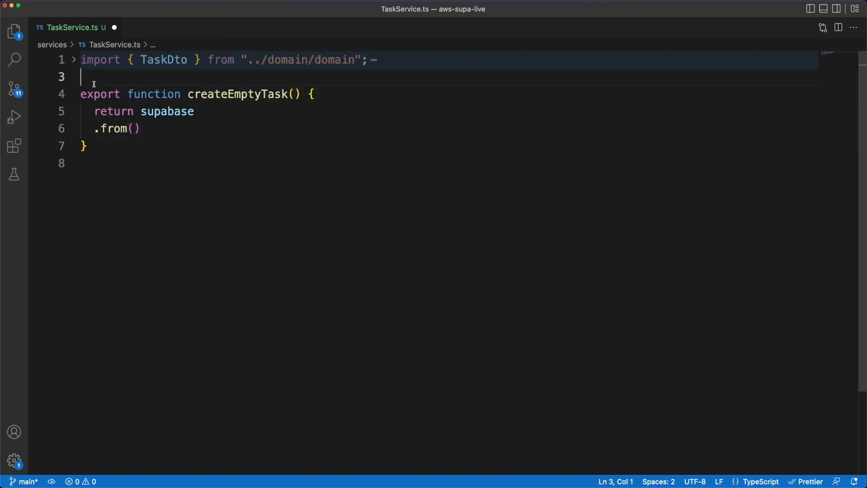
type("const TaskTable = \"task\";")
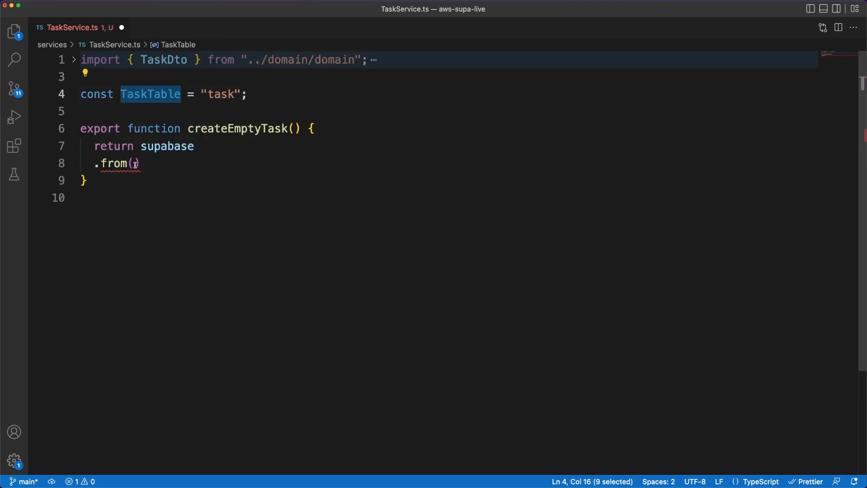
type("TaskTable")
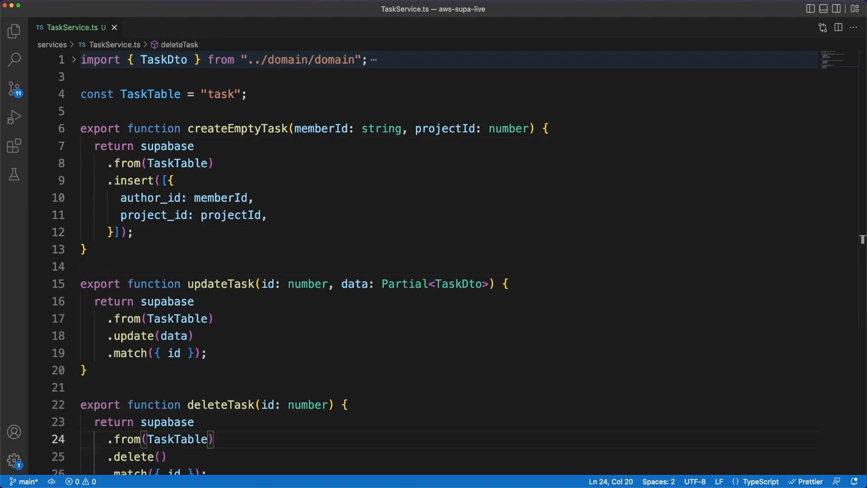
left_click(73, 27)
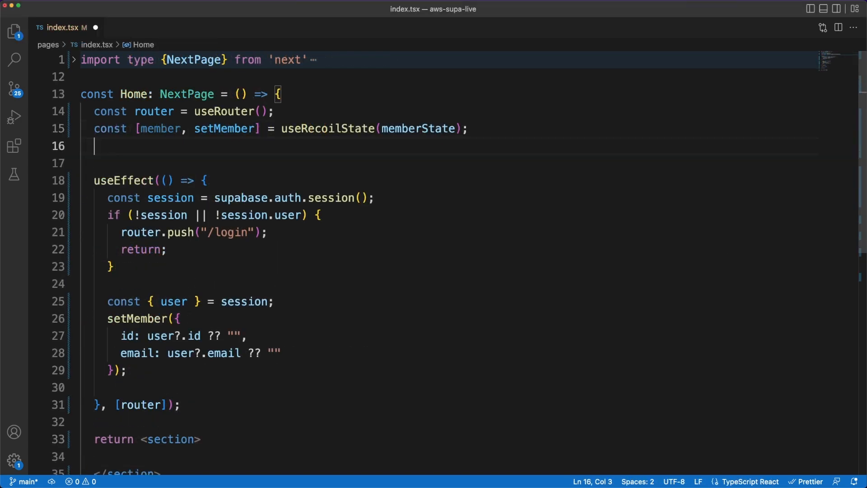
Step: In index.tsx, fetch getMemberProjects in useEffect, set projects and loading, depend on setMember and member.id
type("const []")
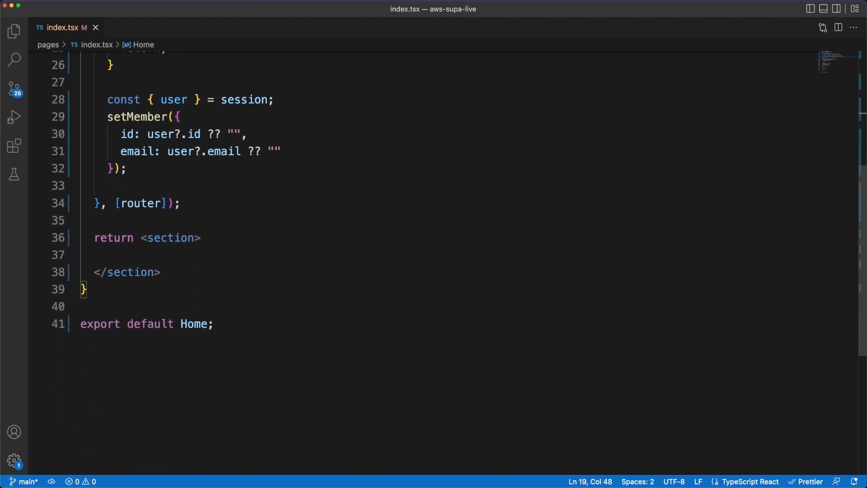
key("Enter")
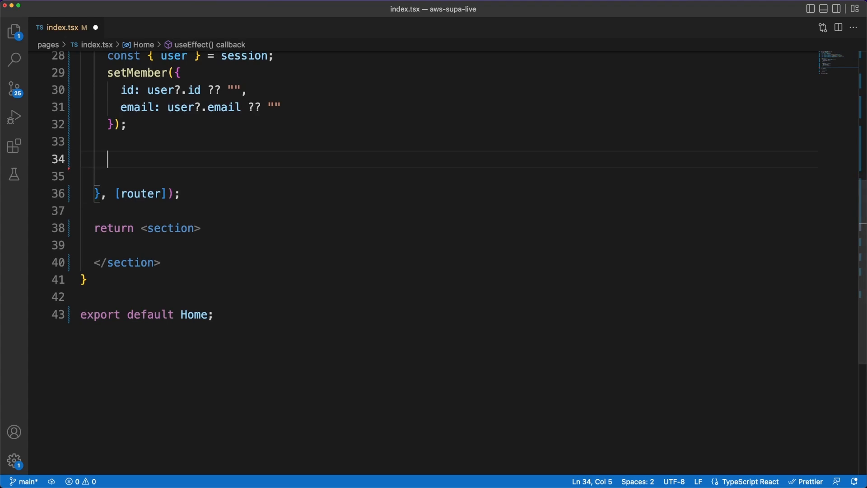
type("getMemberProject")
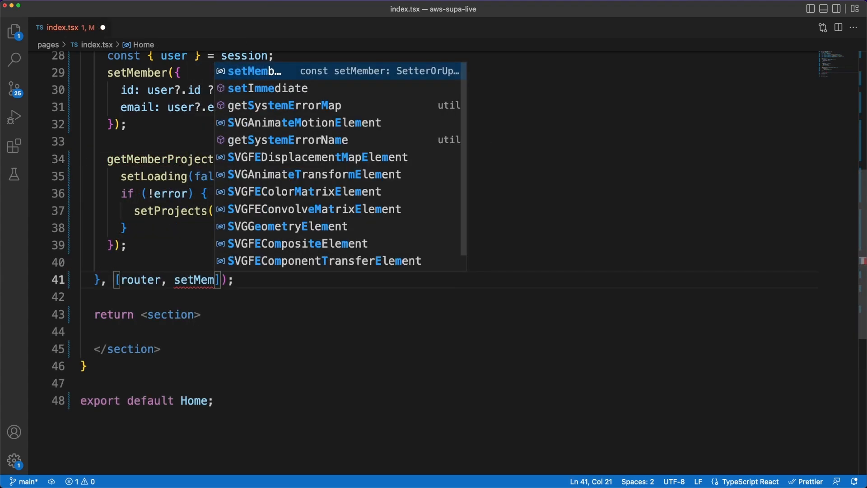
type("ber, member.id")
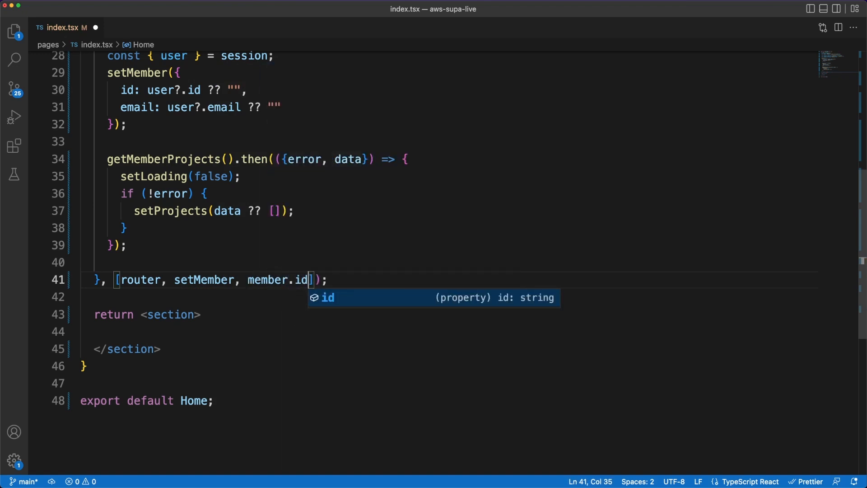
scroll("down", 3)
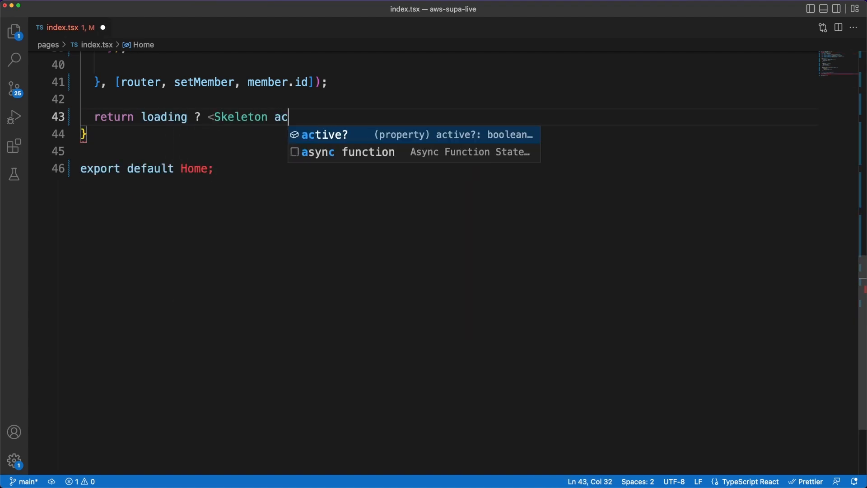
Step: Render <Skeleton active /> or the dashboard section, then write onProjectUpdate and onProjectRemove(project: ProjectDto)
type("tive /> : <section className=\"dashboard\">")
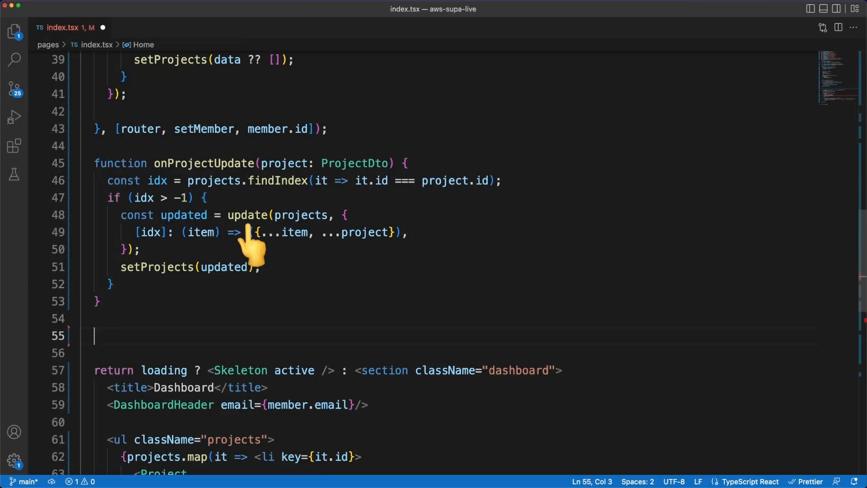
type("function onProjectRemove")
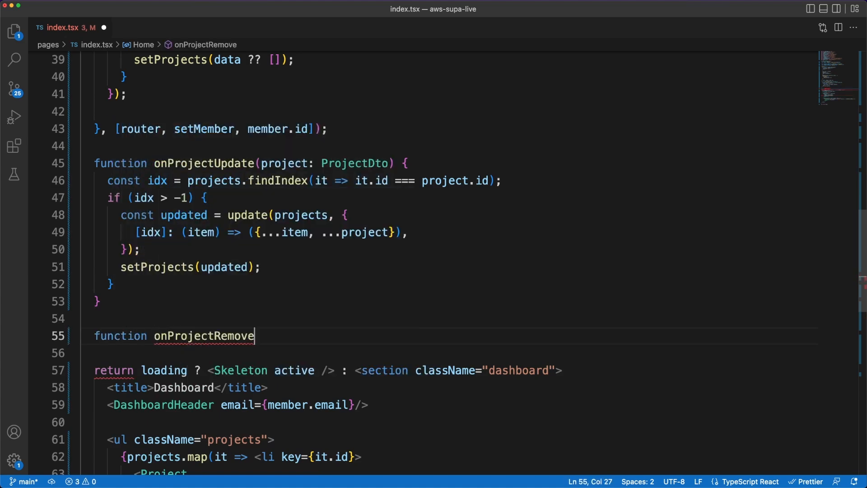
type("(project: ProjectD")
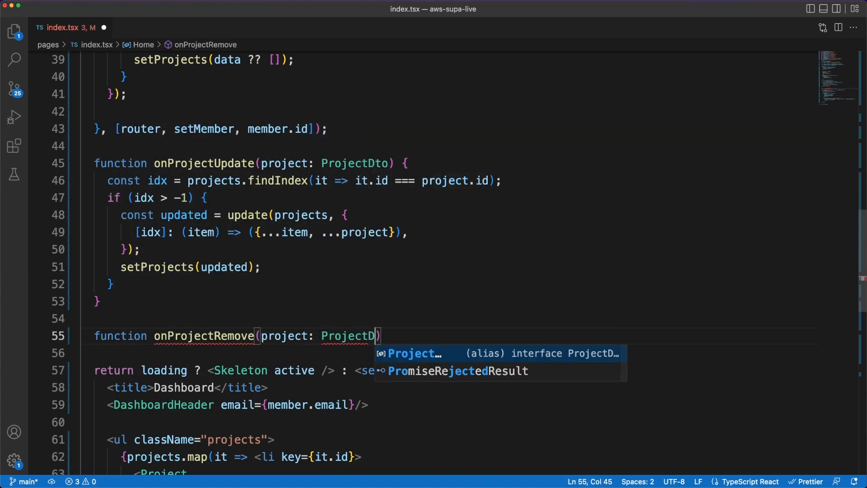
type("set")
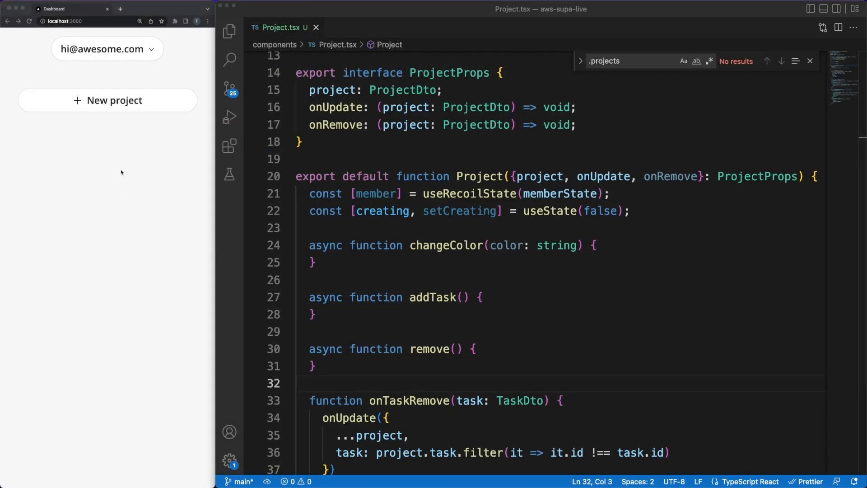
Step: Create a 'be pragmatic 2022' project in the running app to test
type("be pragm")
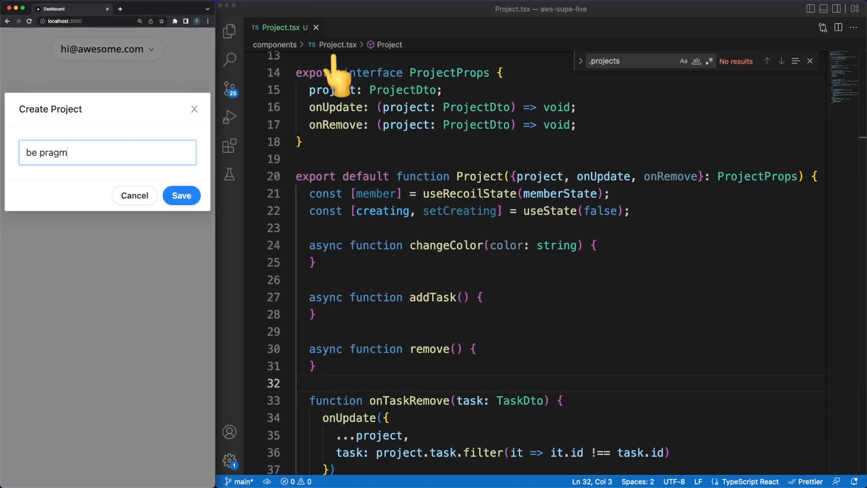
left_click(181, 195)
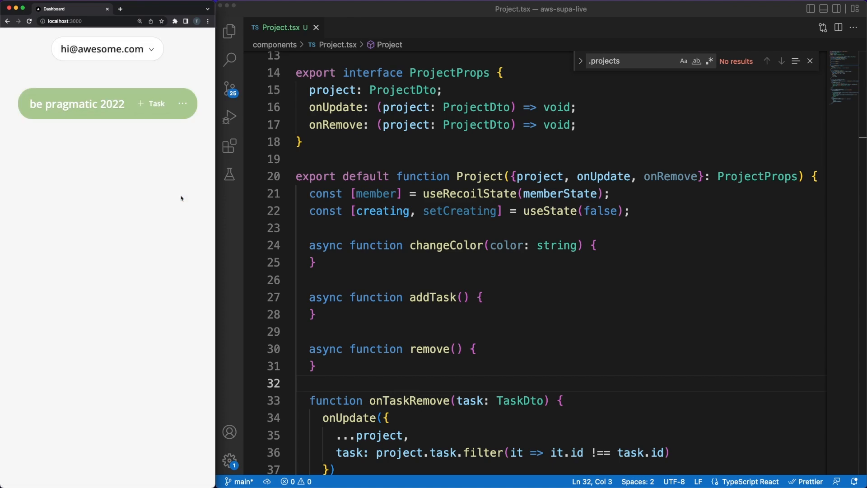
Step: Implement changeColor: await the update, error out on failure, then onUpdate({...project, color})
type("const {e")
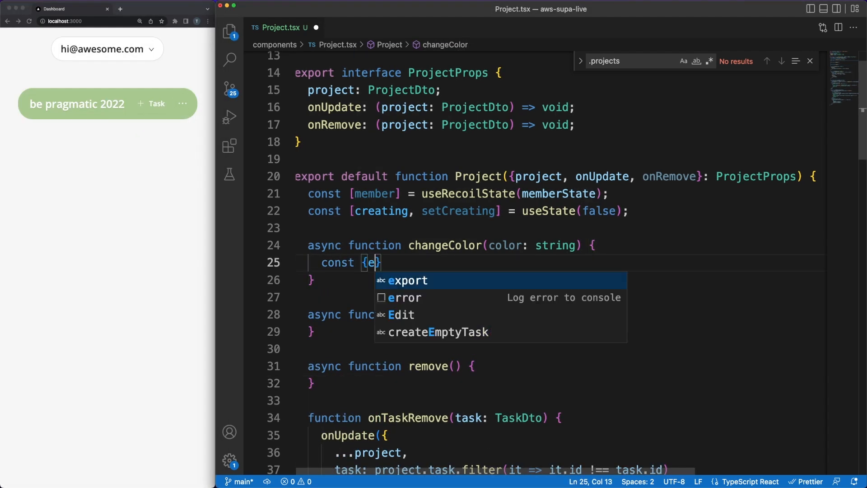
type("rror} = awa")
type("return")
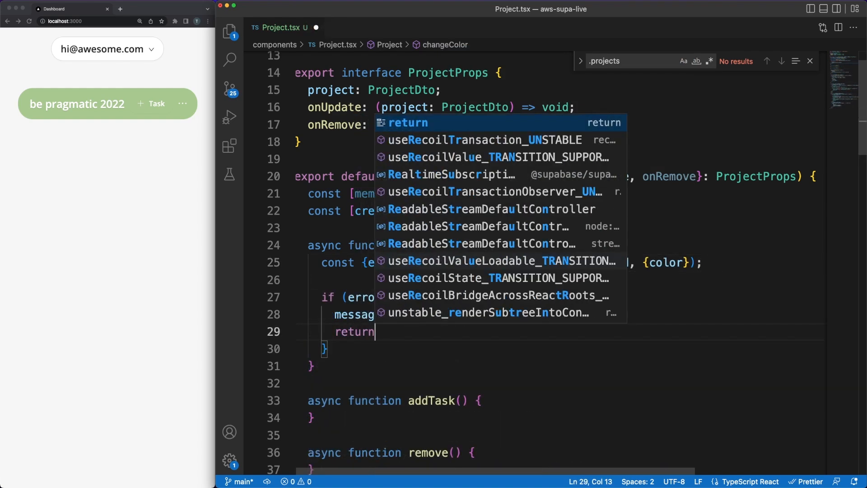
type("on")
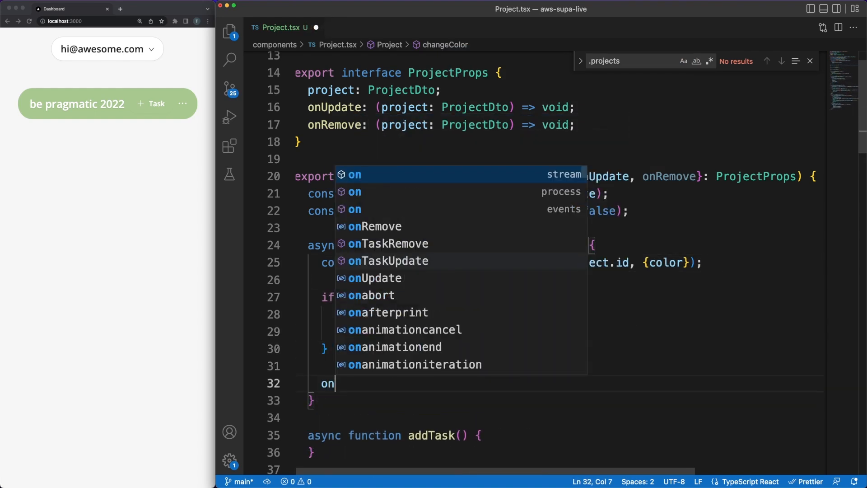
type("Update({...project, colo")
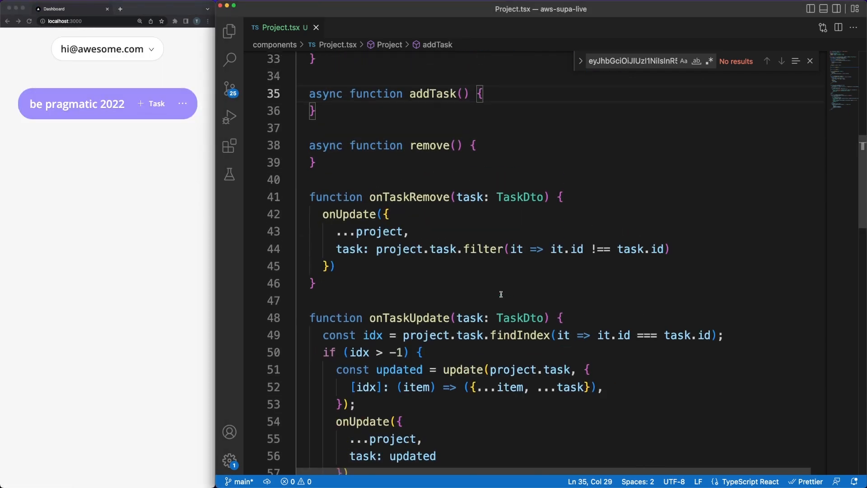
Step: In addTask, prepend data[0] before ...project.task in onUpdate, then add a task in the app to test
type("setCreating(true);")
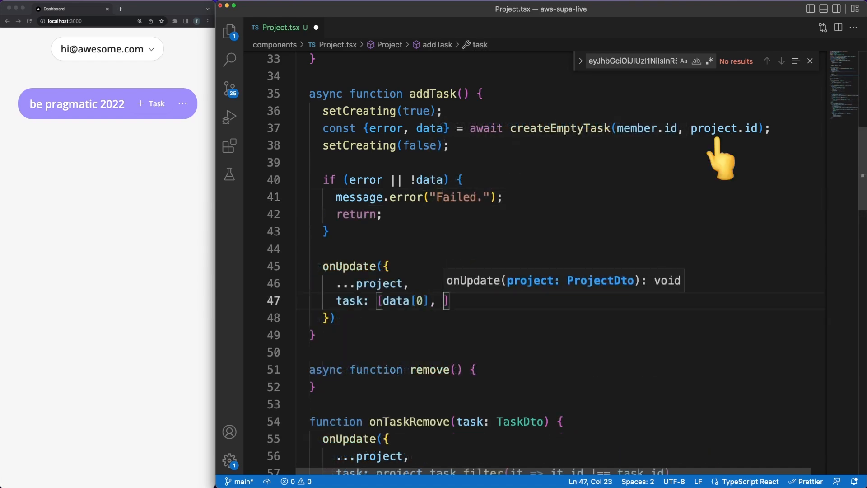
type("...project.t")
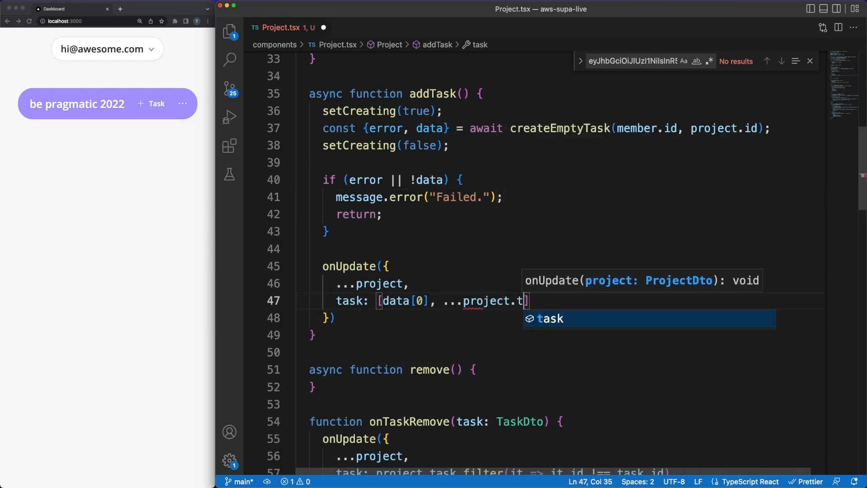
type("ask")
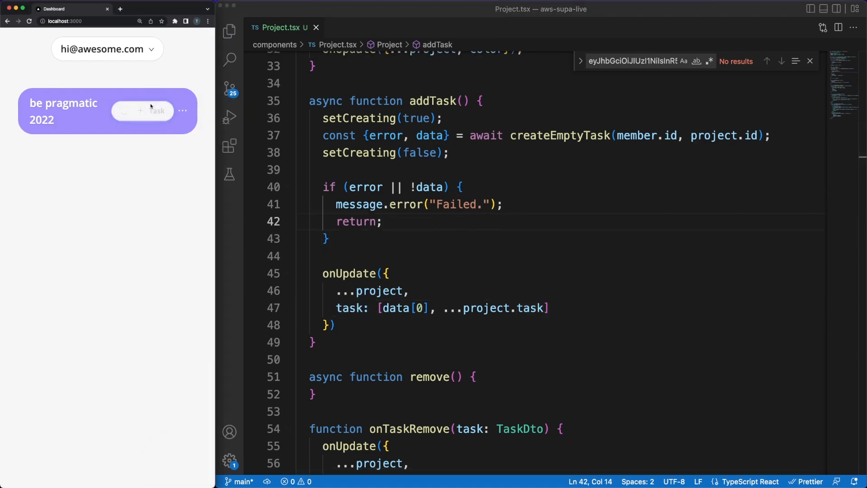
left_click(182, 110)
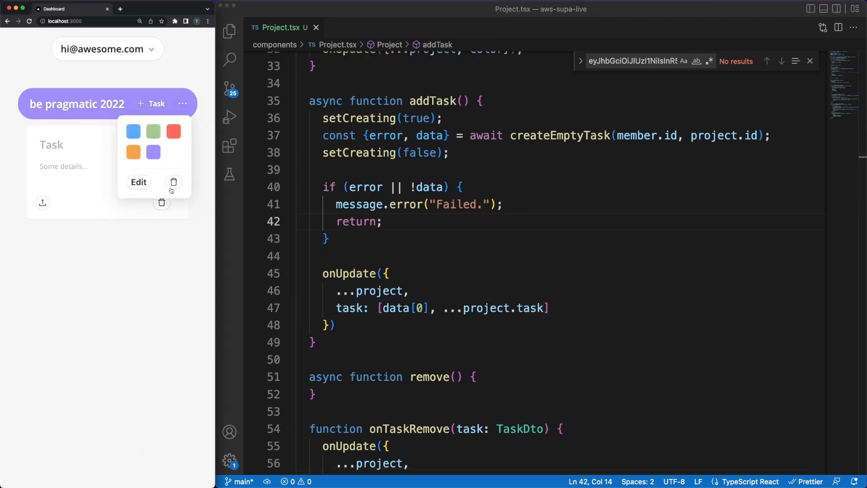
Step: Write remove() to delete related tasks, delete the project, report errors, and call onRemove(project)
left_click(173, 181)
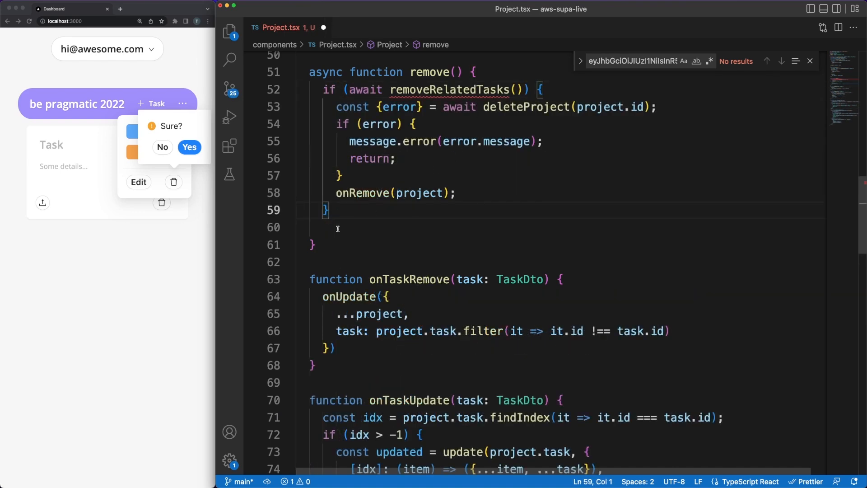
double_click(448, 89)
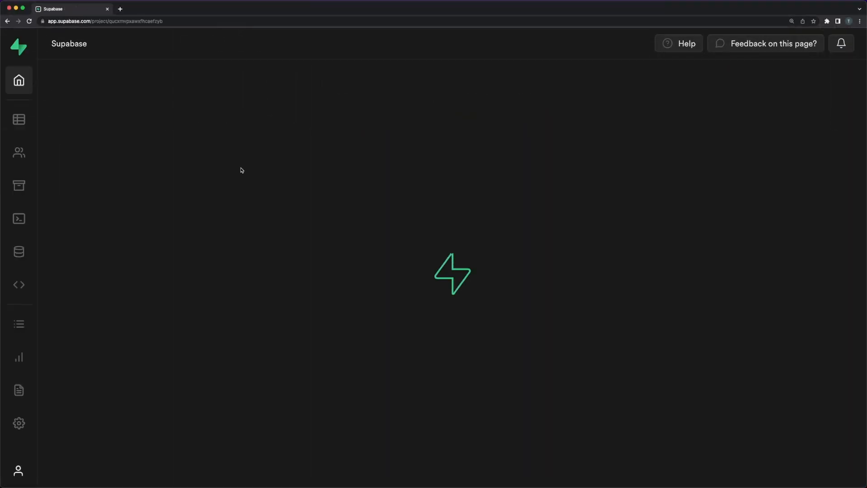
Step: Create a private storage bucket named 'awesome' and go to its Policies page
left_click(19, 185)
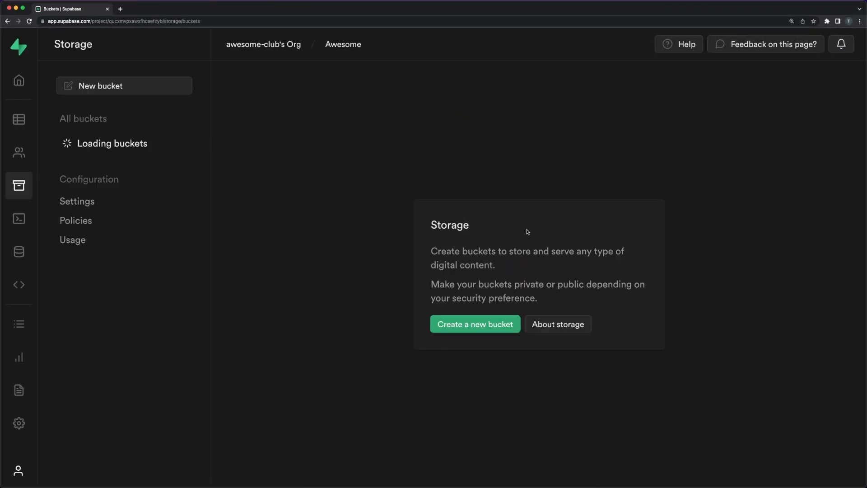
left_click(474, 323)
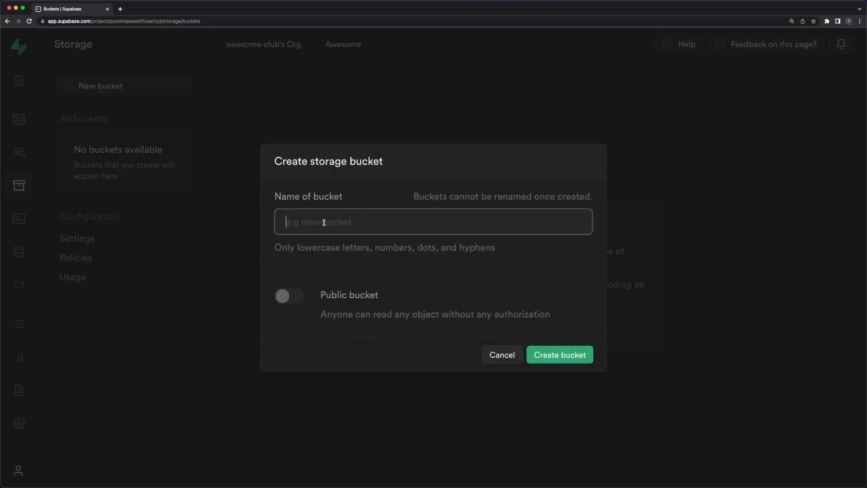
left_click(559, 354)
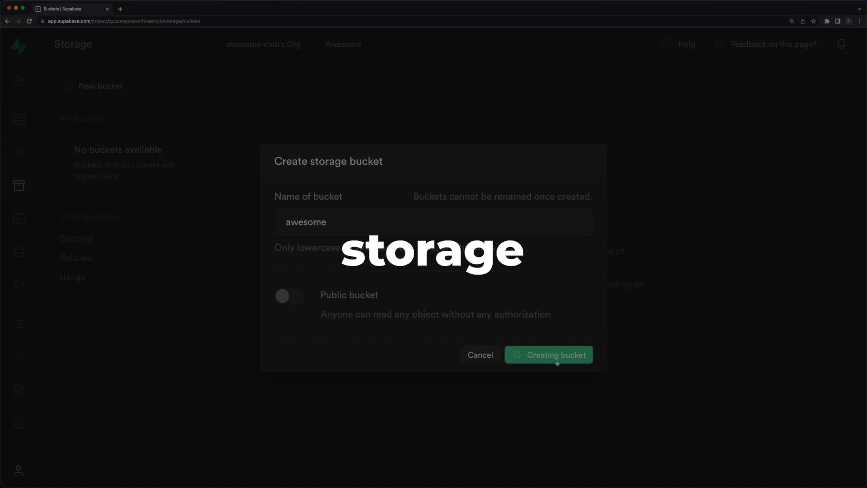
left_click(548, 354)
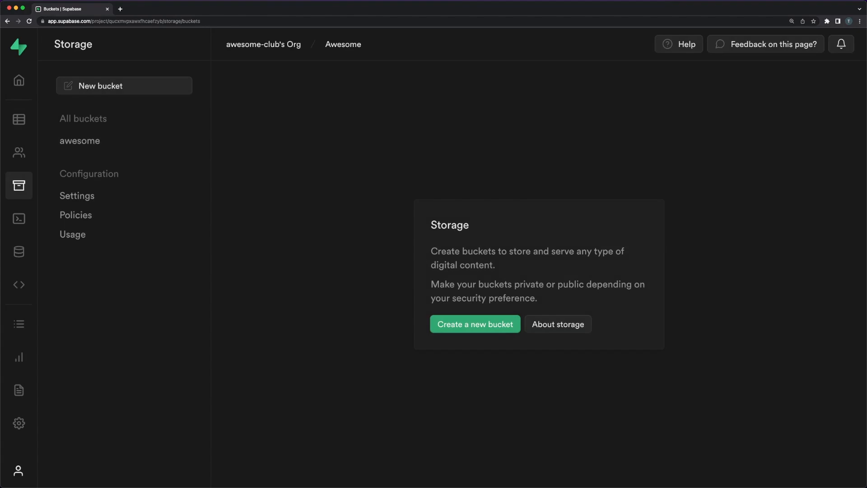
left_click(76, 215)
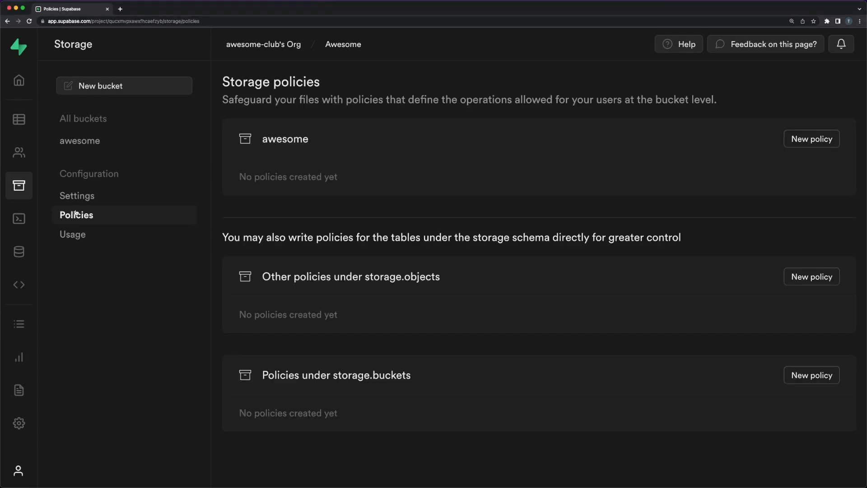
Step: Add a policy on 'awesome' from the own-top-level-folder template, review the SQL and save it
left_click(811, 138)
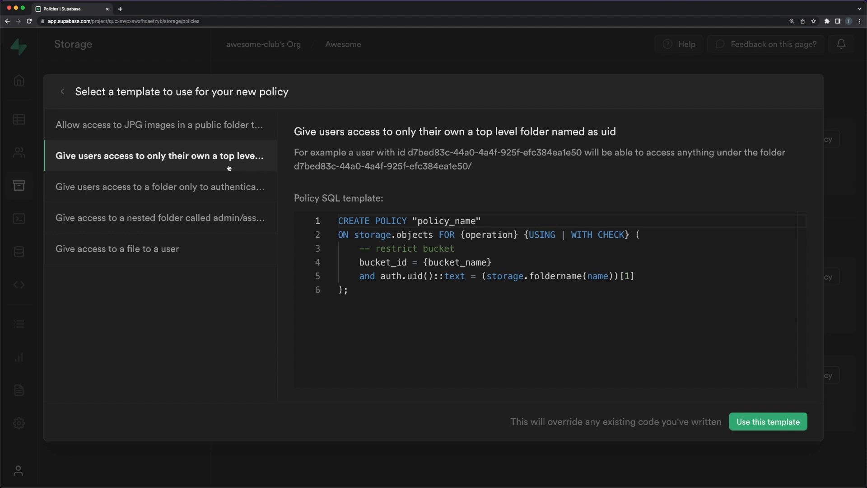
left_click(767, 421)
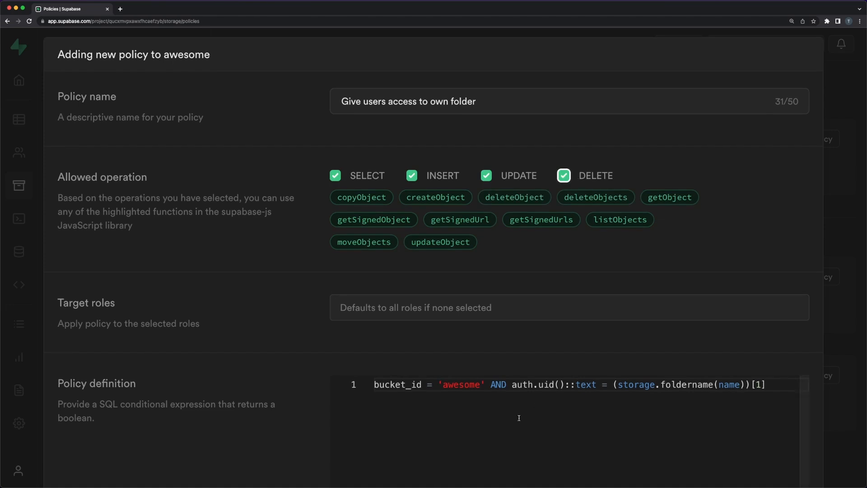
scroll("down", 3)
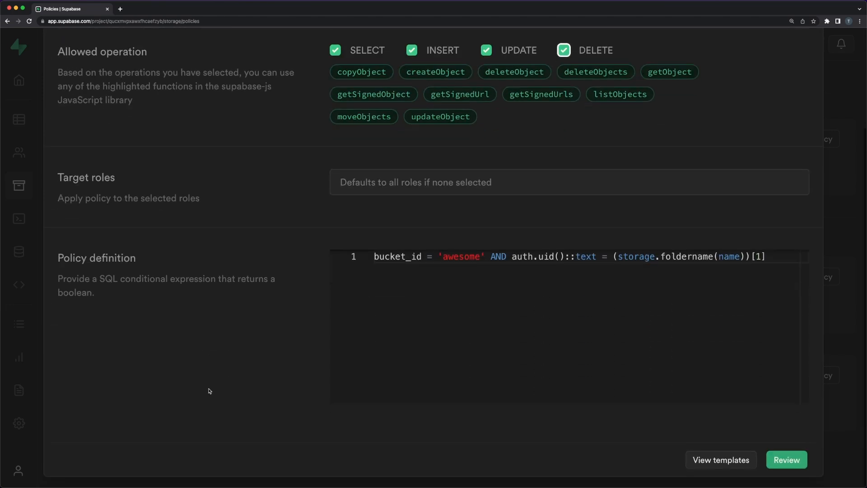
left_click(786, 459)
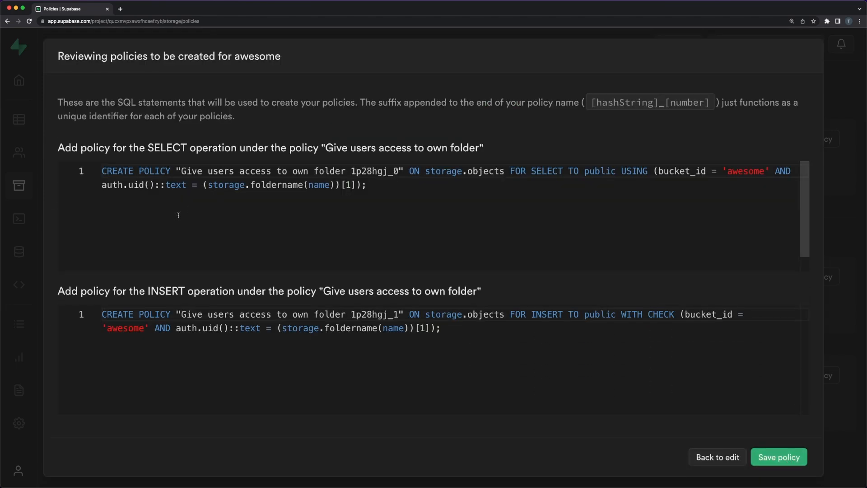
left_click(778, 457)
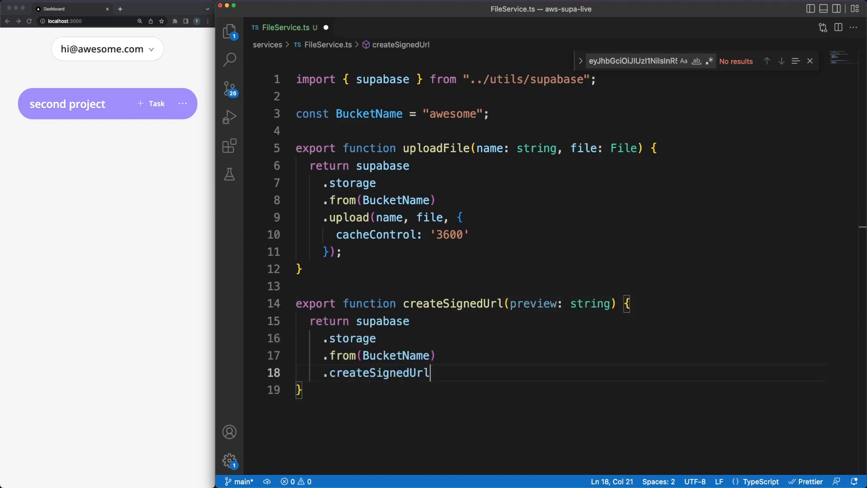
Step: Add createSignedUrl(preview, 60) in FileService.ts and await updateTask(task.id, {preview}) after upload in Task.tsx
type("(preview, 60")
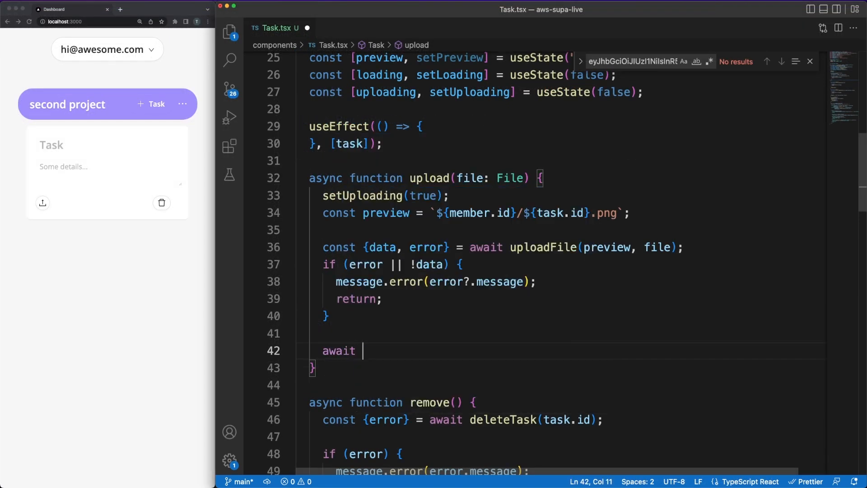
type("updateTask(task.id, {")
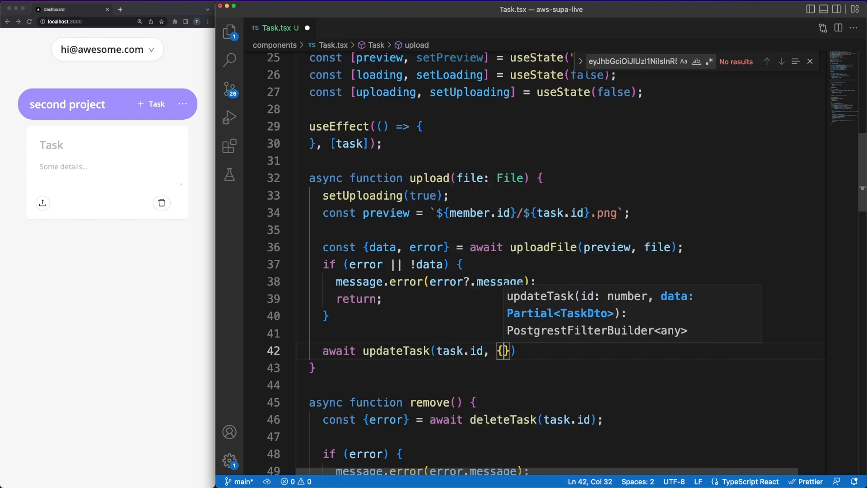
type("preview")
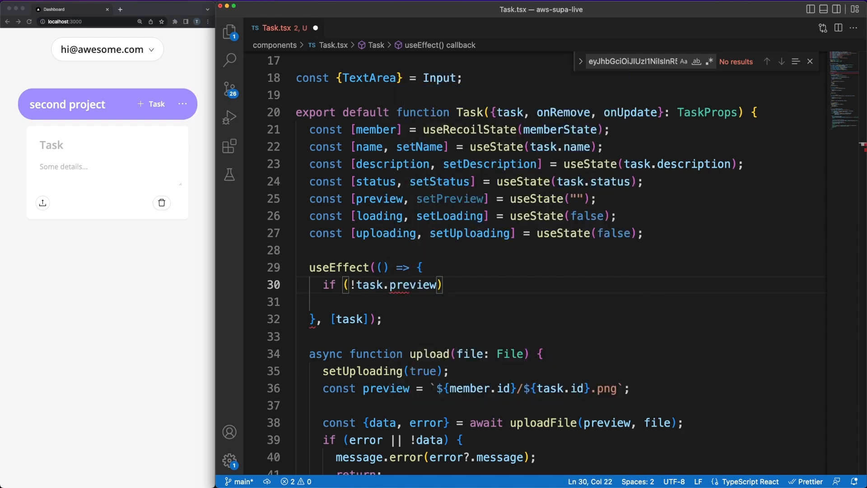
Step: In Task.tsx useEffect, skip when !task.preview, else createSignedUrl(task.preview) and setPreview(signedURL)
type("return;")
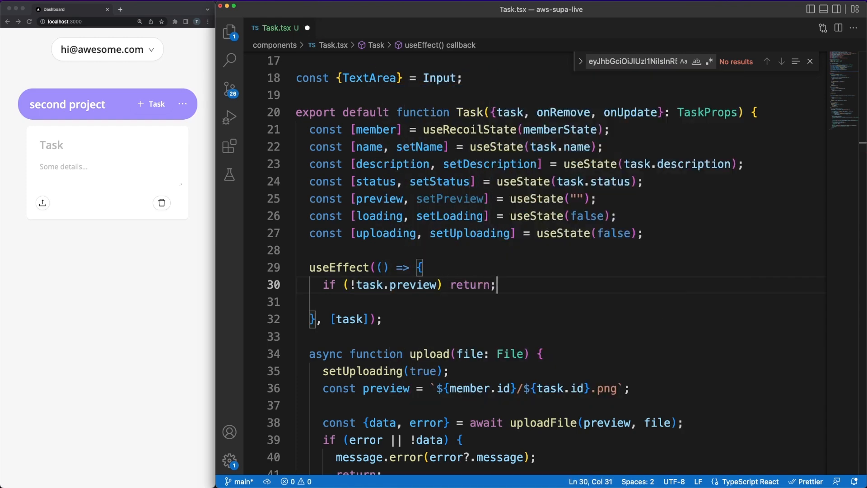
type("createSignedUrl(task.preview).then(({ signedURL, error }) => {")
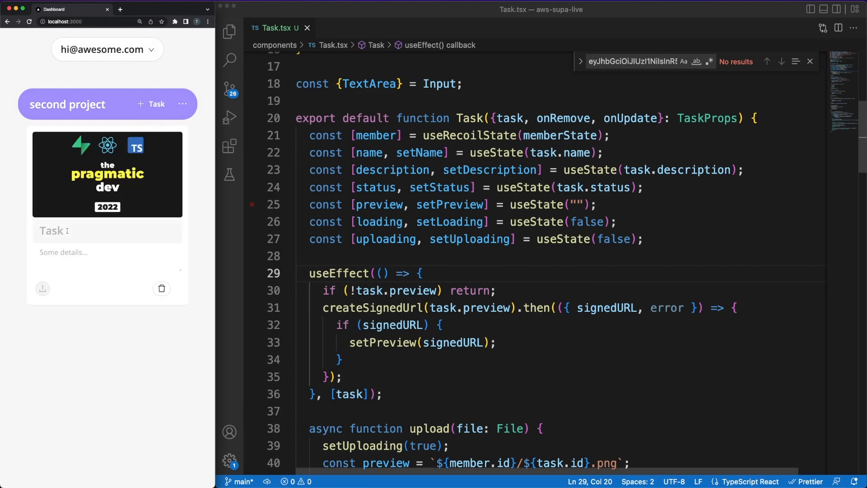
type("some d")
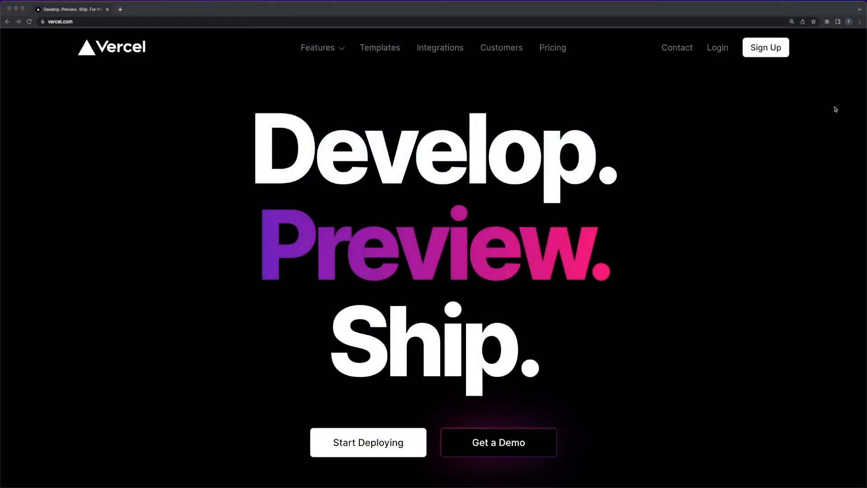
Step: Import the next-js-supabase repository with default settings and deploy it
left_click(717, 48)
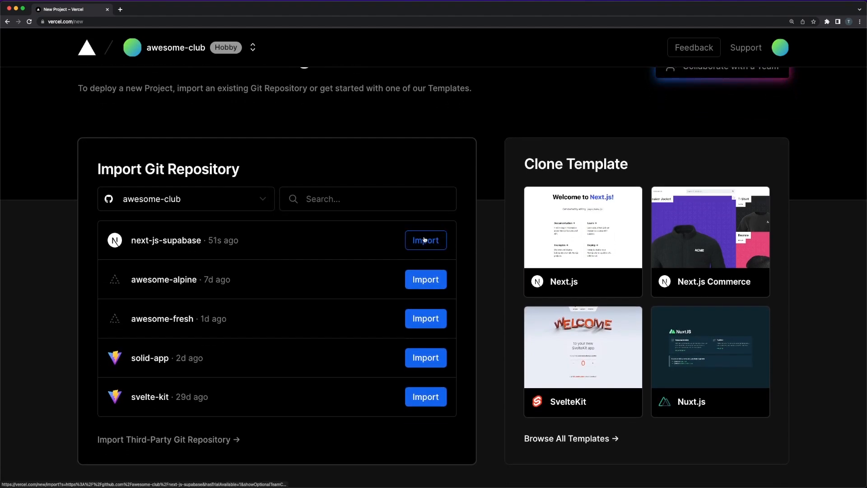
left_click(424, 240)
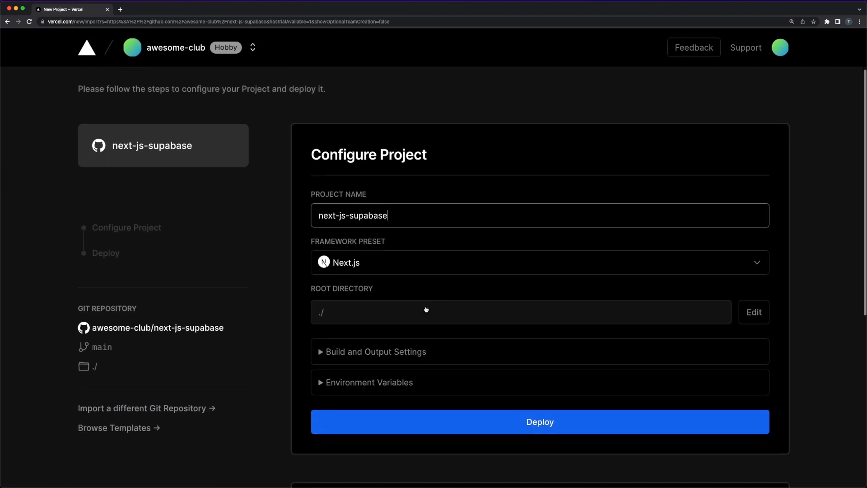
left_click(539, 421)
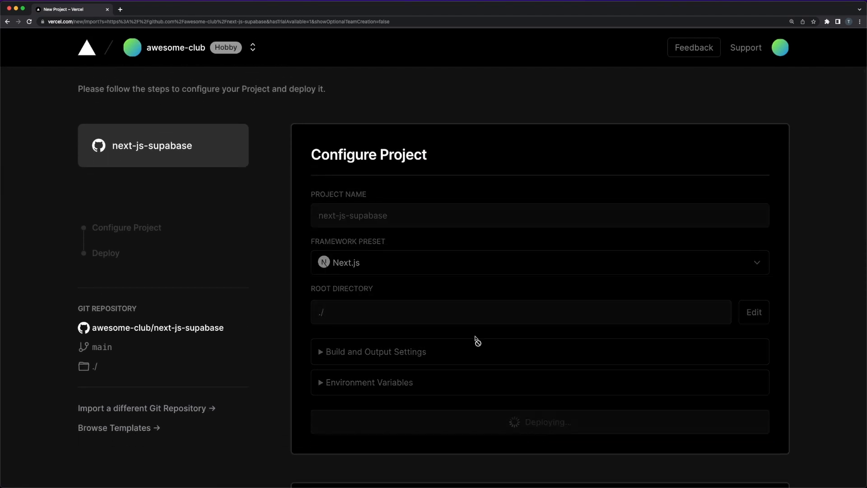
left_click(539, 422)
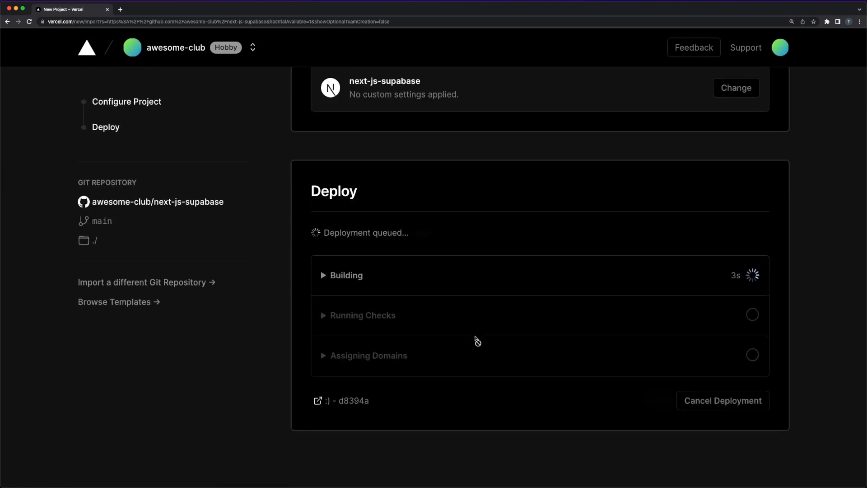